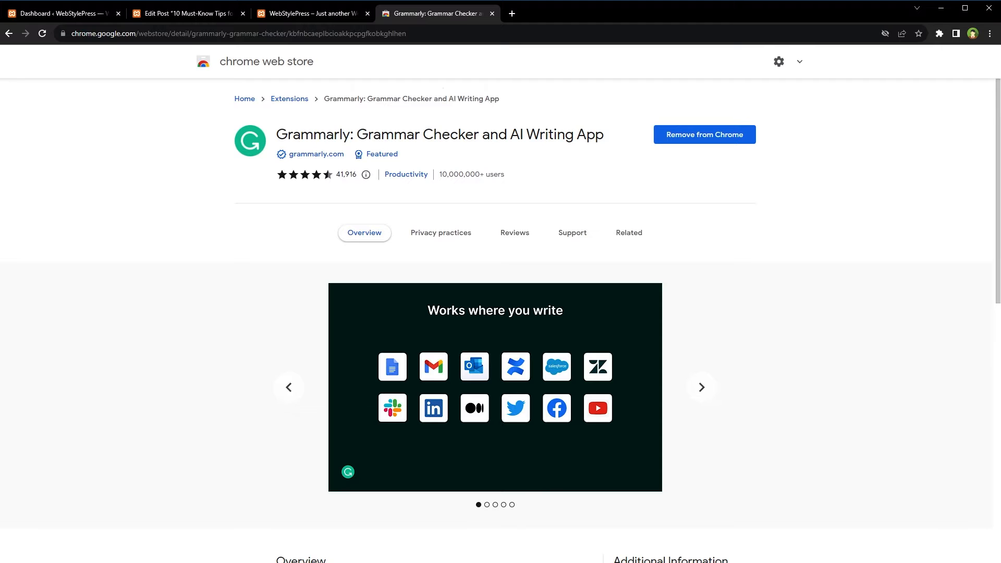
# Return from the Chrome Web Store Grammarly page to the WordPress Edit Post tab.
pyautogui.click(185, 12)
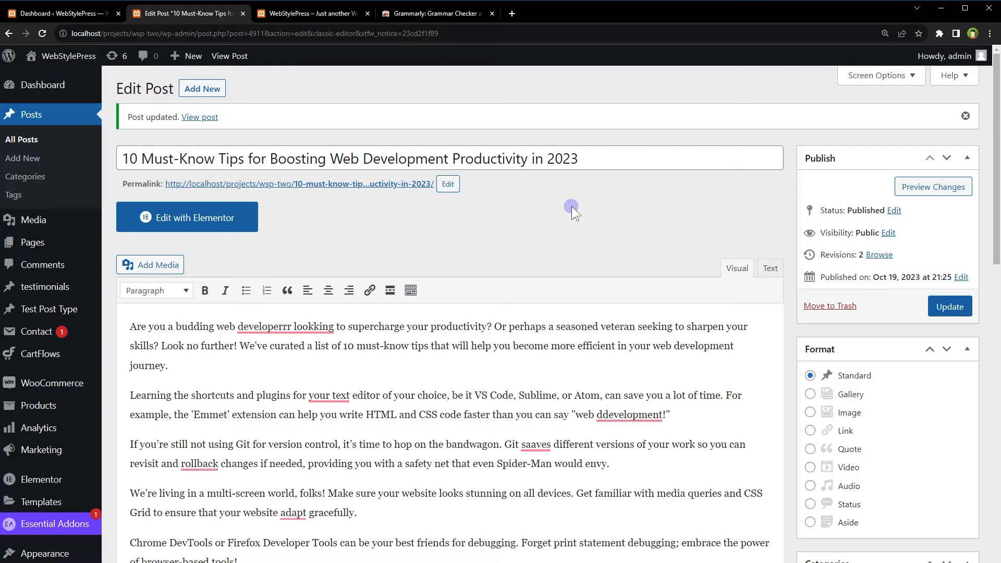
pyautogui.click(417, 396)
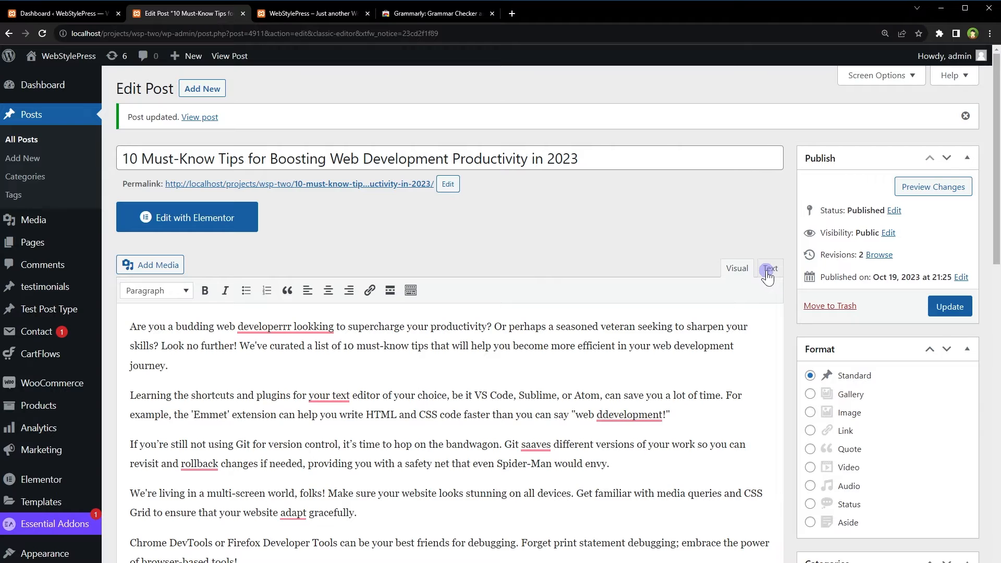
pyautogui.click(768, 268)
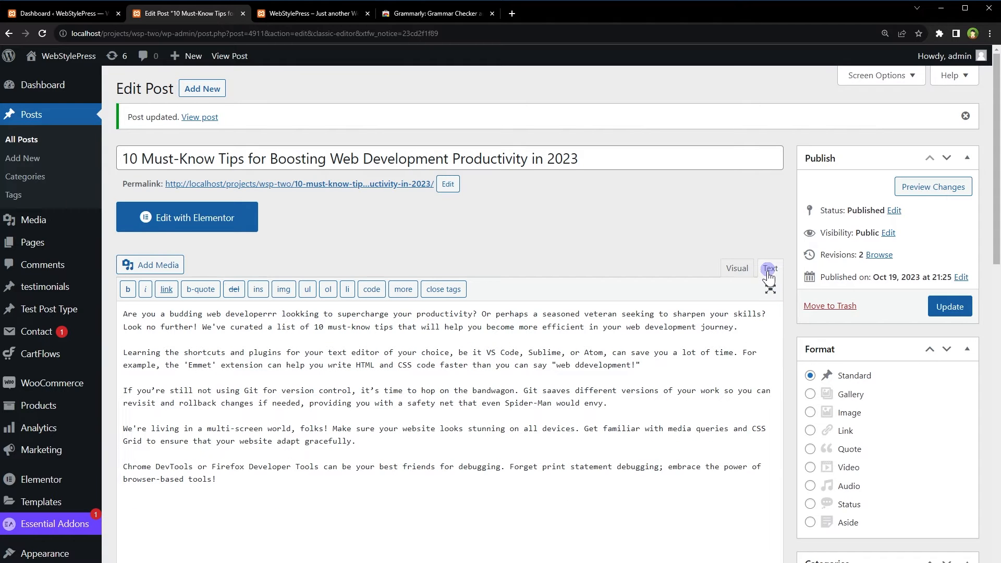
pyautogui.click(736, 268)
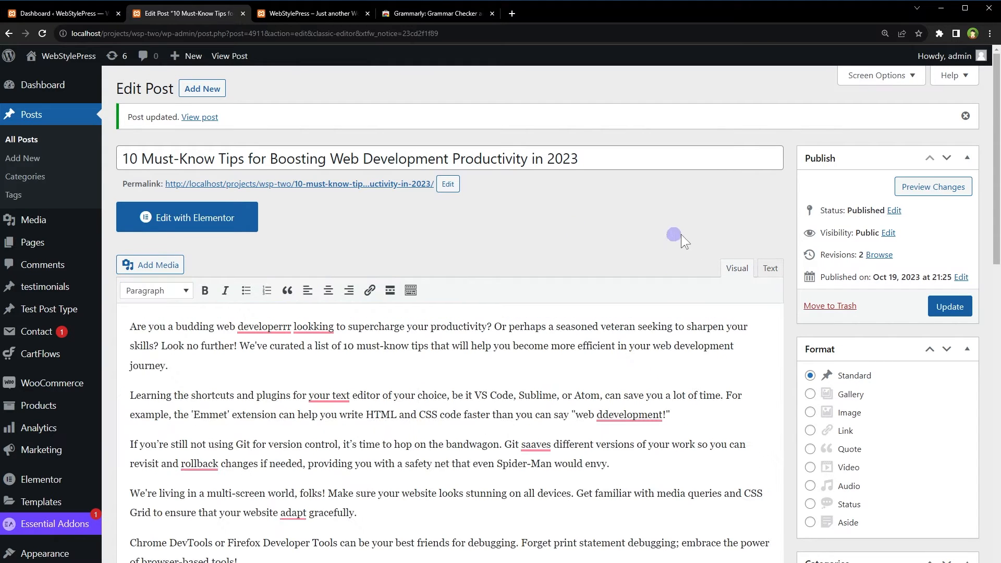
pyautogui.moveTo(623, 404)
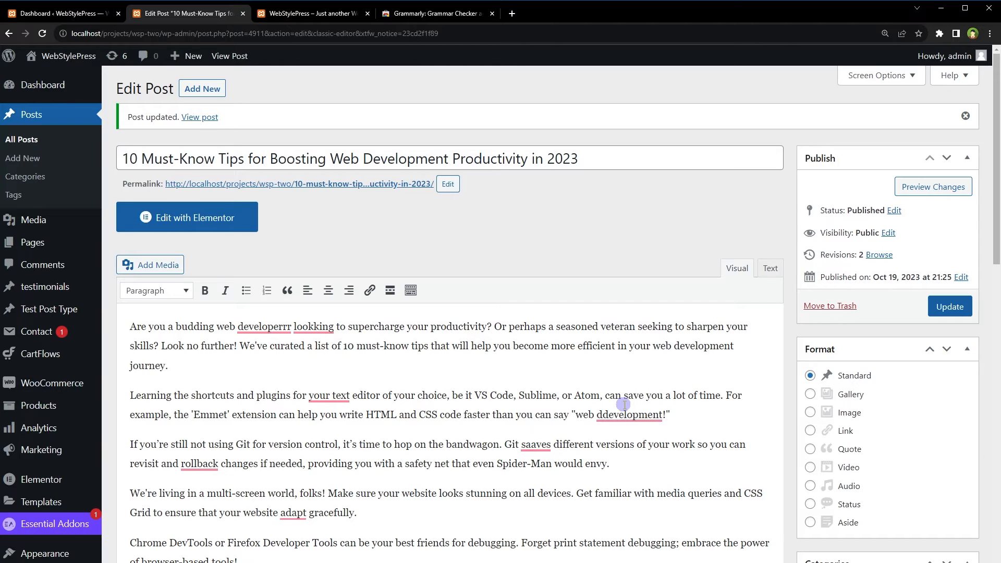
pyautogui.click(417, 395)
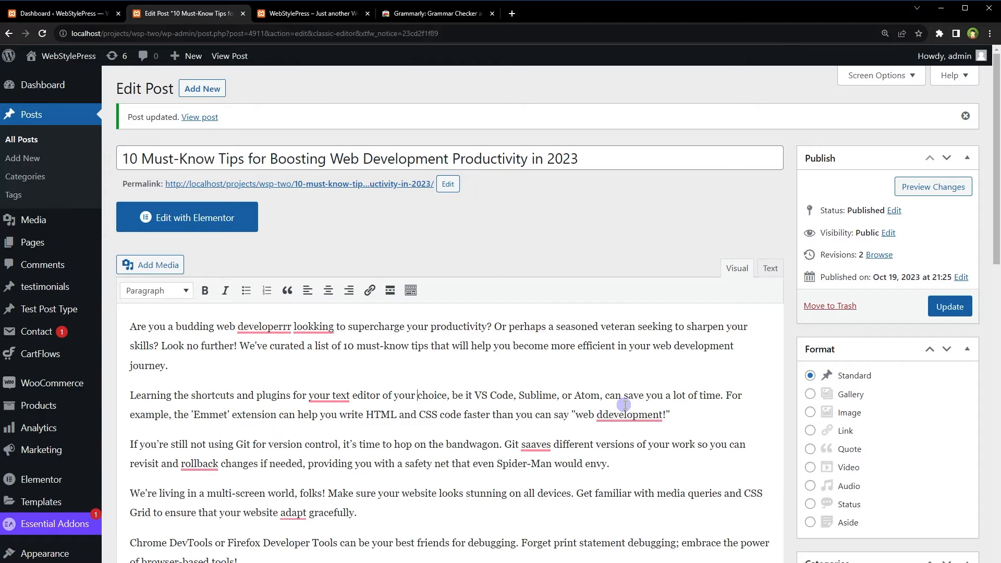
pyautogui.moveTo(688, 273)
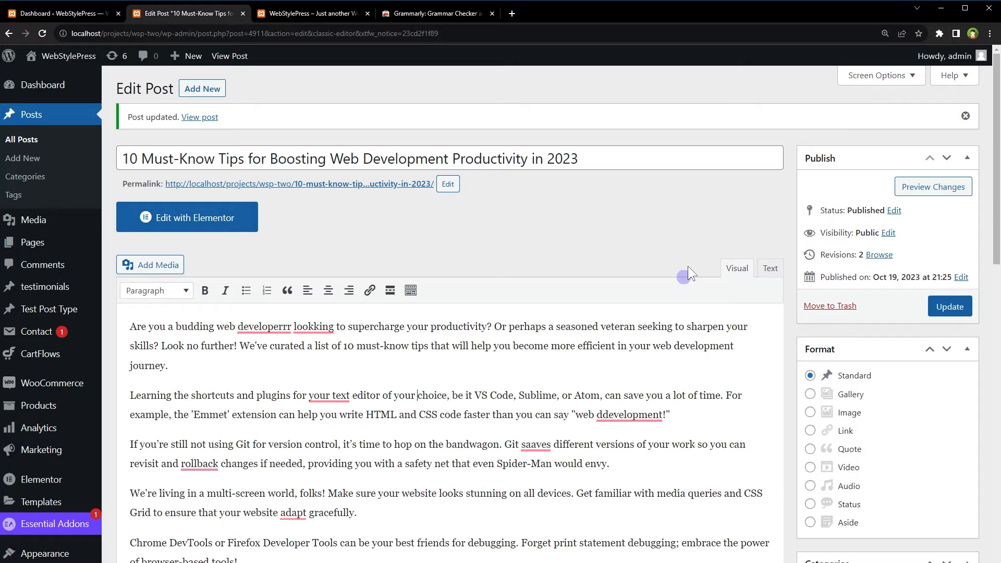
pyautogui.click(936, 33)
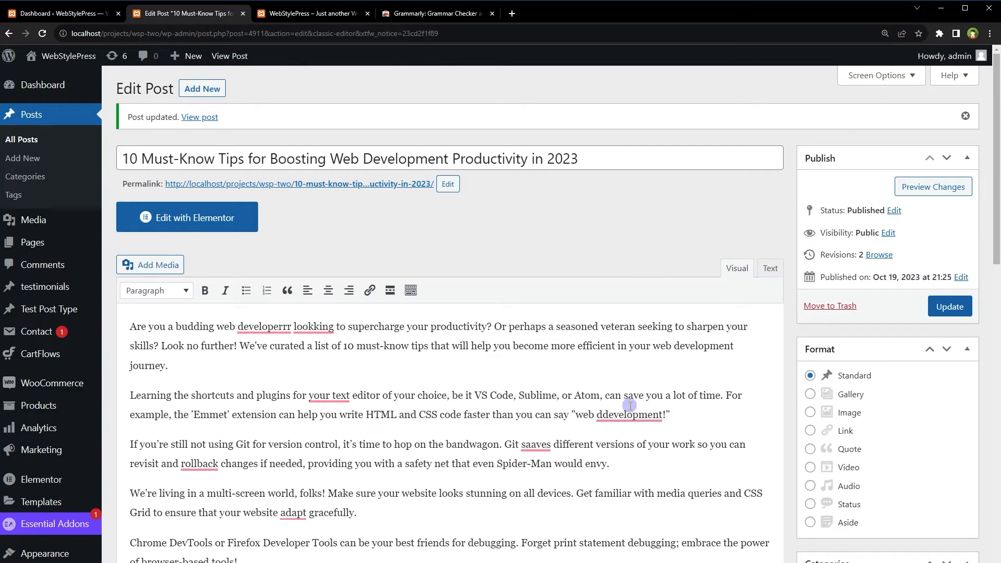
# Accept Grammarly's suggestion to correct 'ddevelopment' to 'development' in the second paragraph.
pyautogui.click(630, 414)
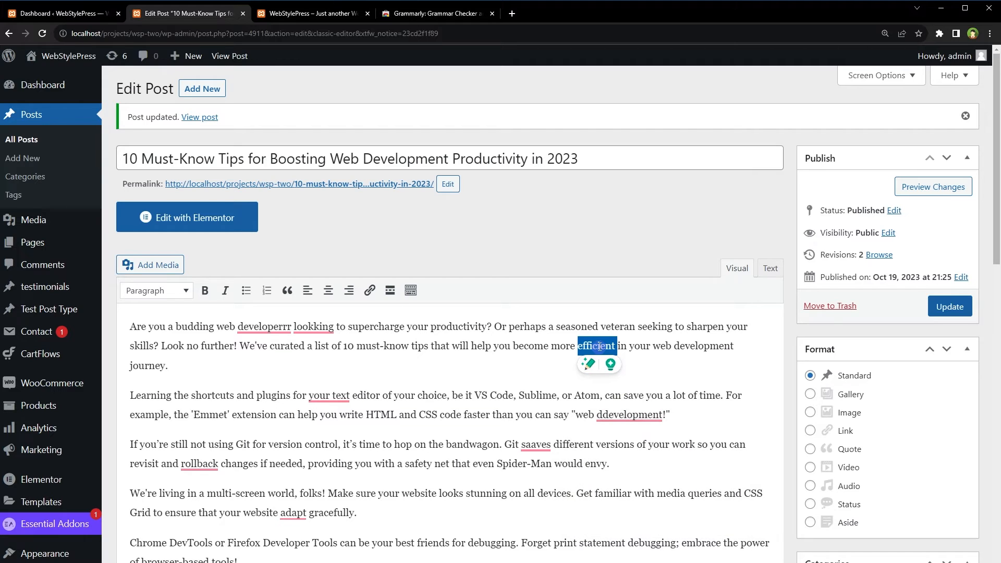
pyautogui.moveTo(588, 364)
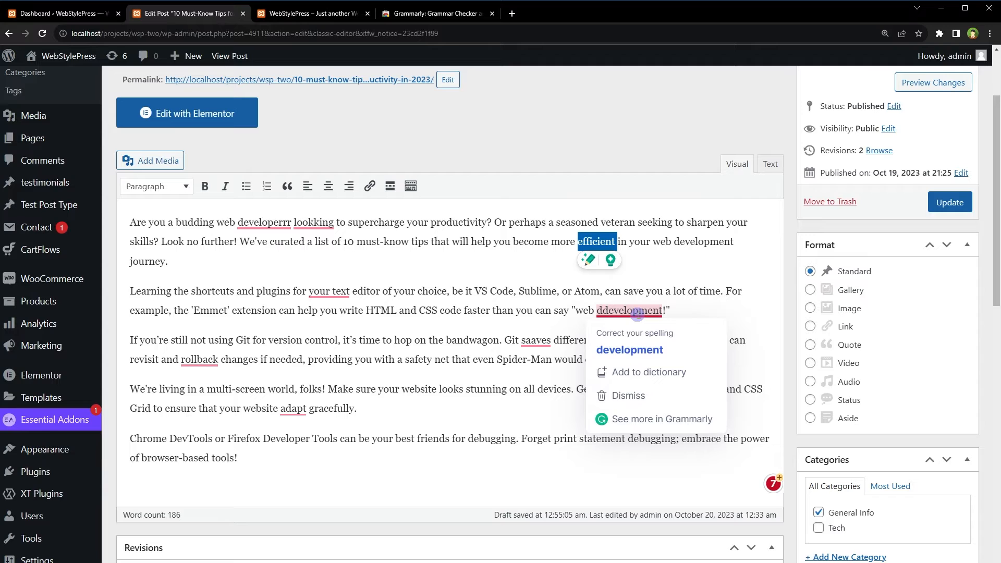
pyautogui.moveTo(674, 343)
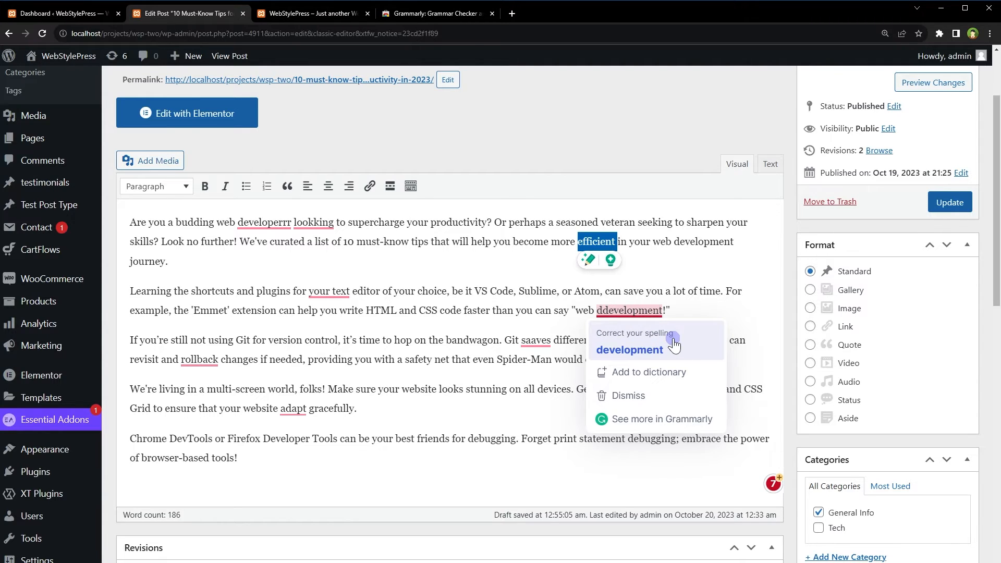
pyautogui.click(627, 349)
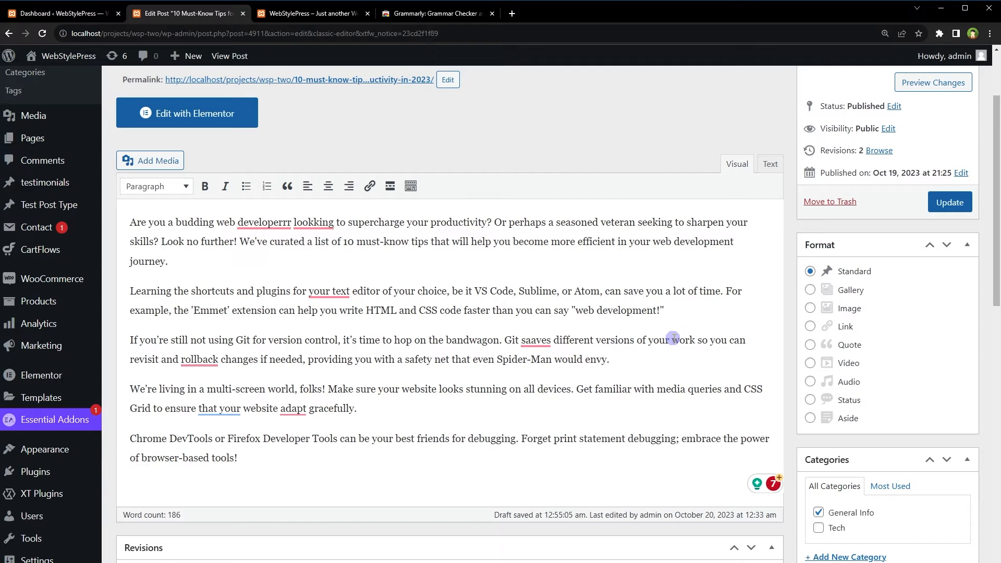
pyautogui.click(218, 408)
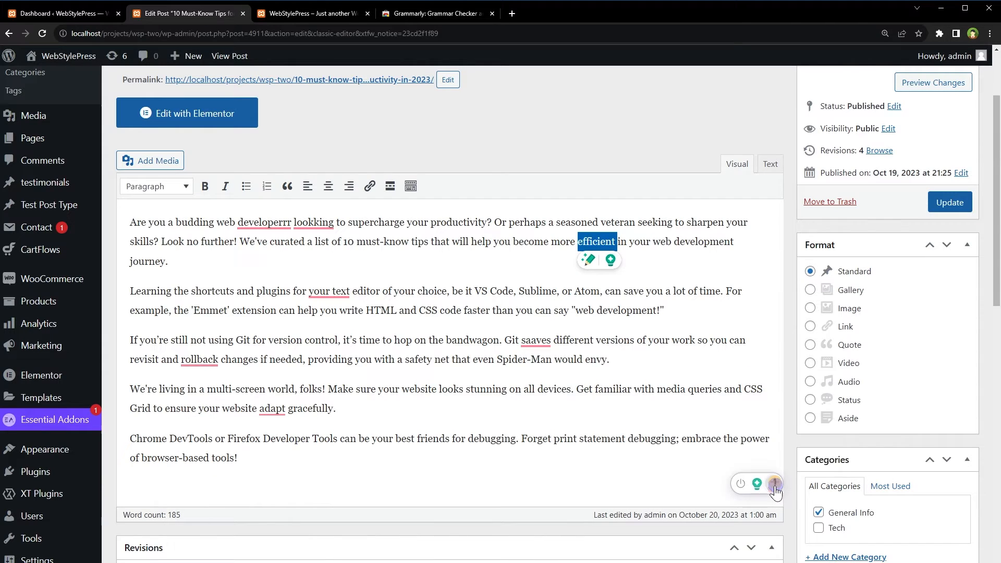
# Accept 'looking' as the spelling fix in Grammarly's suggestion list and move to the next suggestion.
pyautogui.click(774, 483)
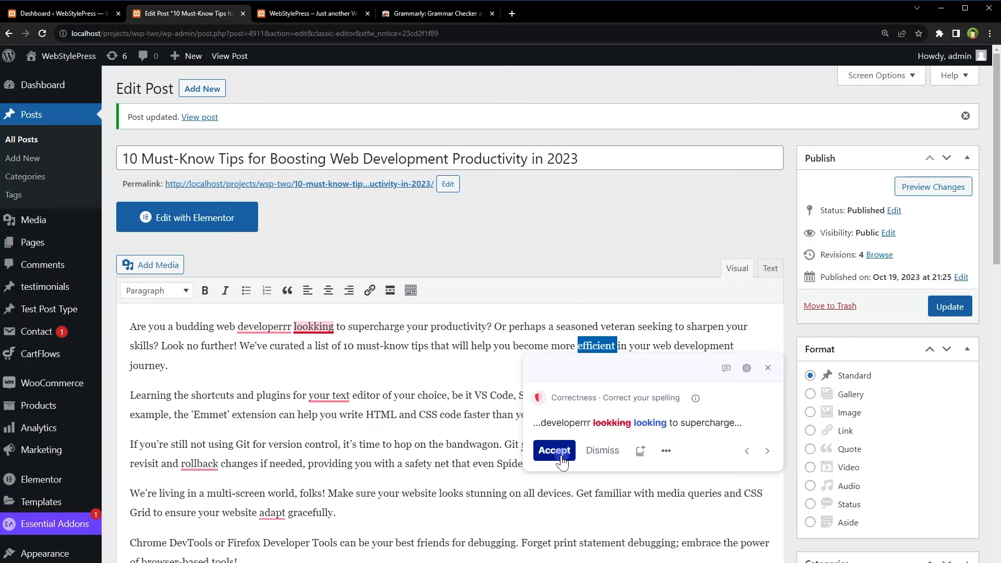
pyautogui.click(767, 450)
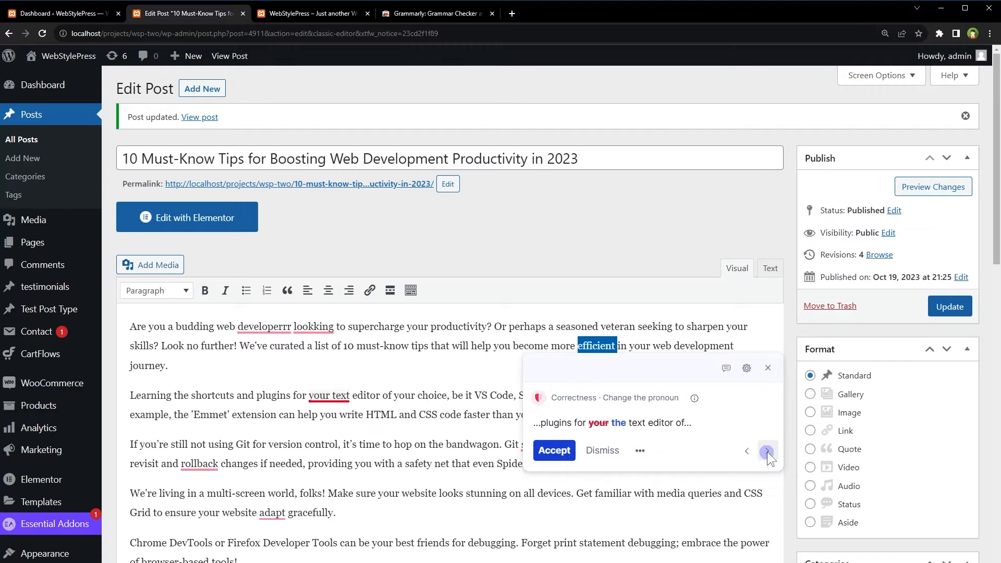
pyautogui.click(768, 451)
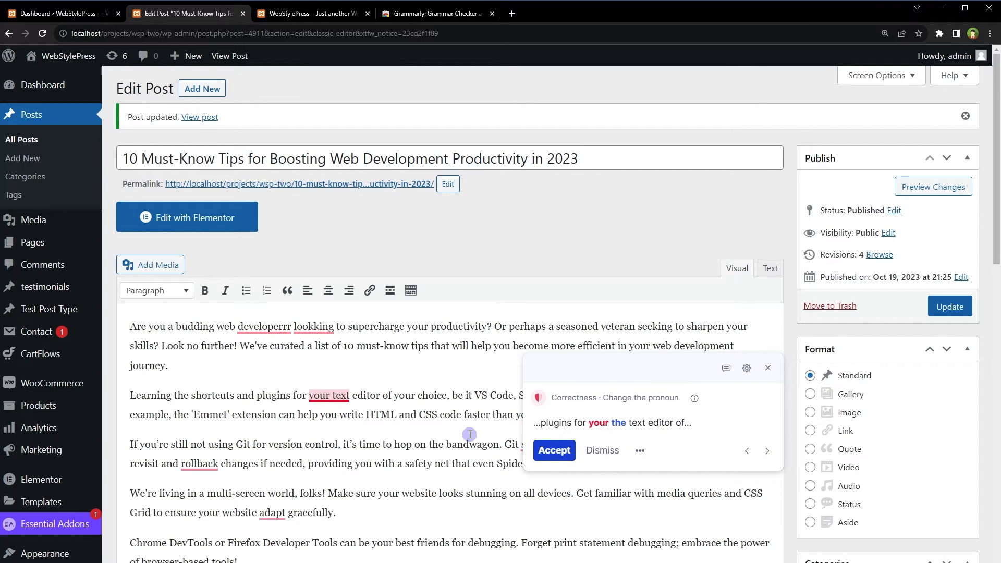
pyautogui.click(601, 451)
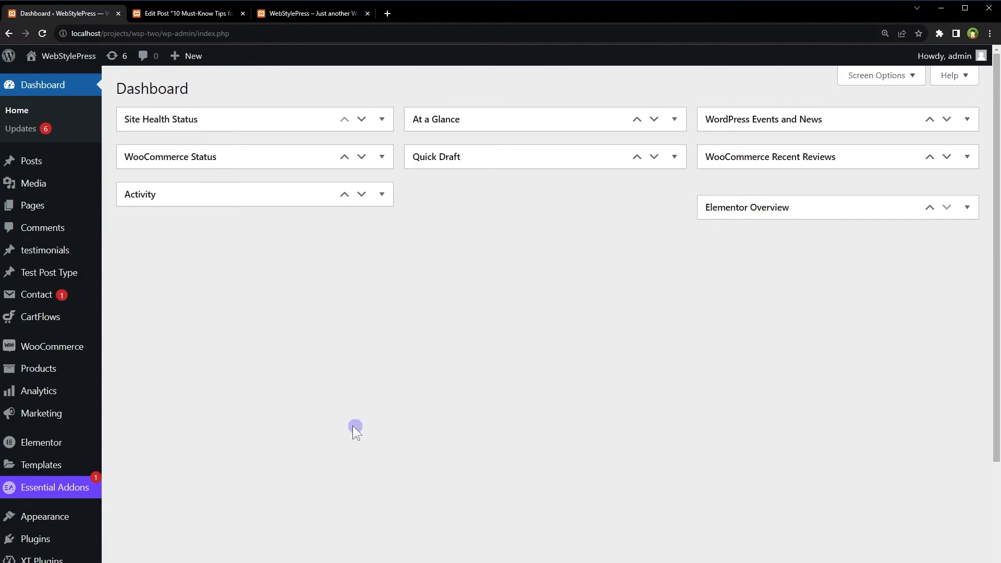
# Search the plugin directory for spell check plugins from Plugins > Add New.
pyautogui.scroll(-3)
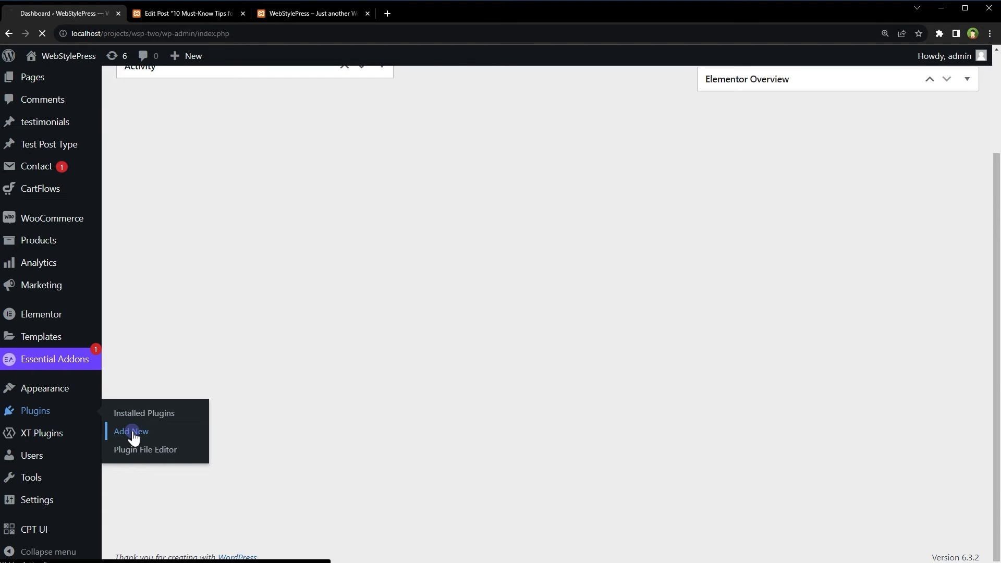
pyautogui.click(131, 431)
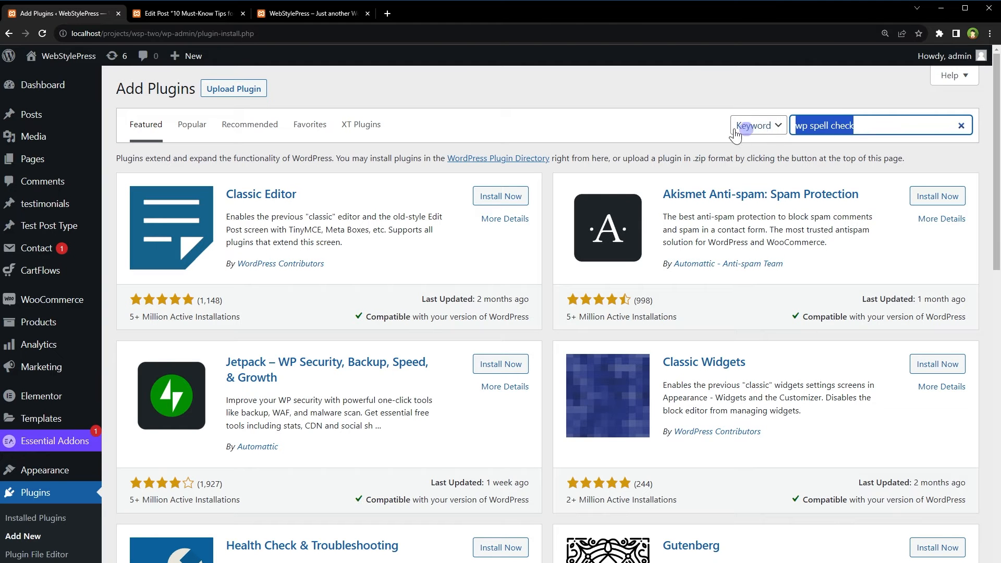
pyautogui.press('Enter')
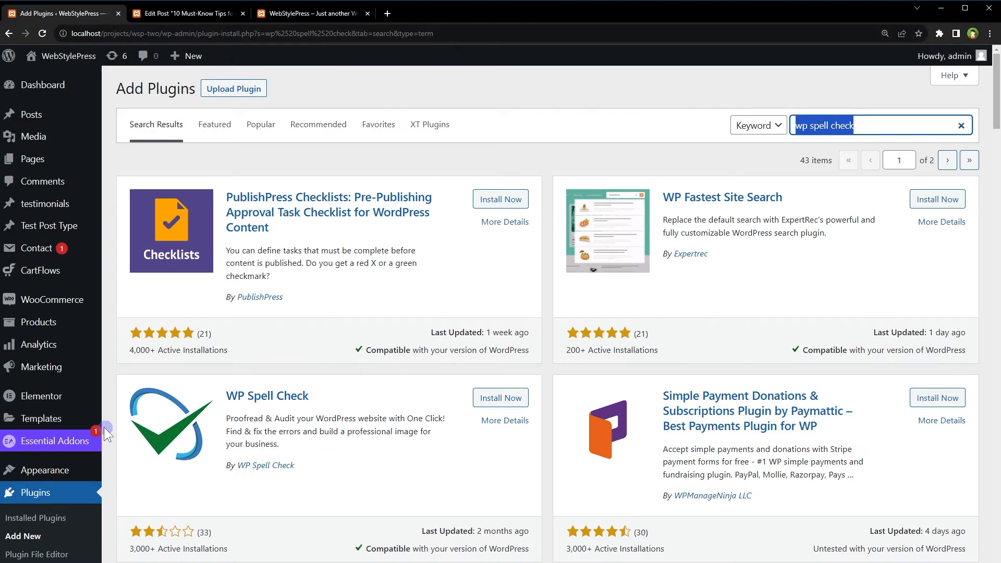
# Install and activate WP Spell Check, then scan the entire site for spelling errors.
pyautogui.click(500, 397)
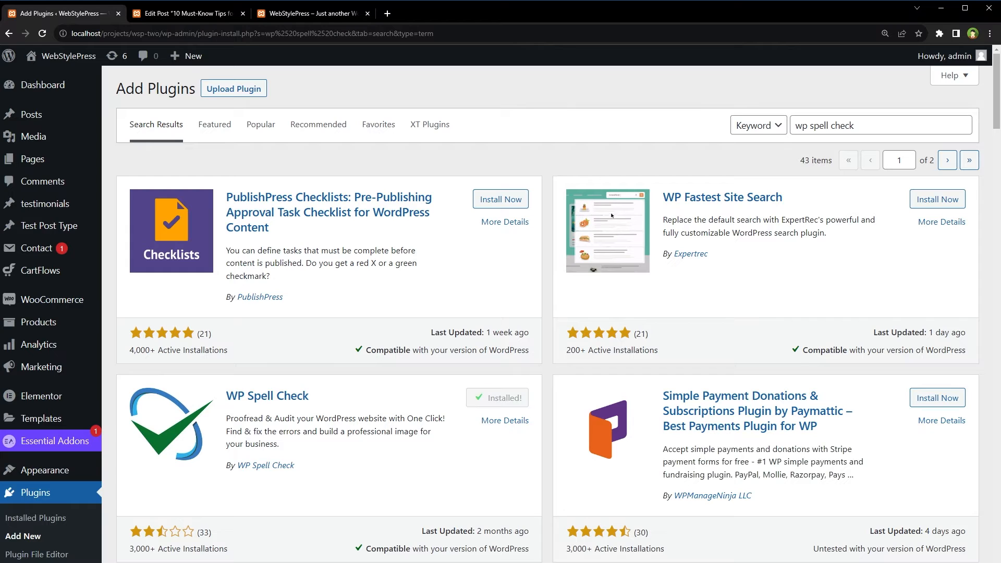
pyautogui.click(496, 398)
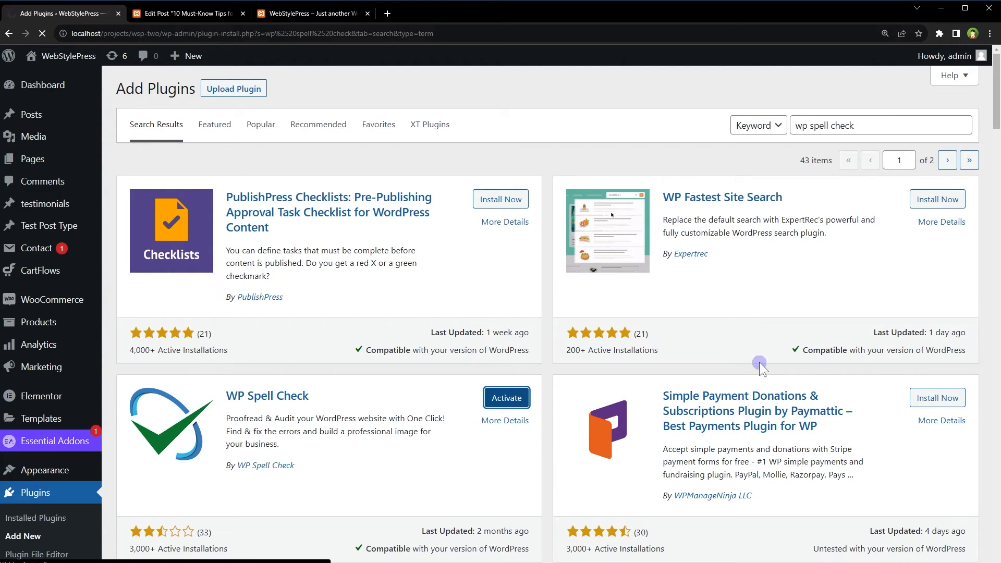
pyautogui.click(505, 397)
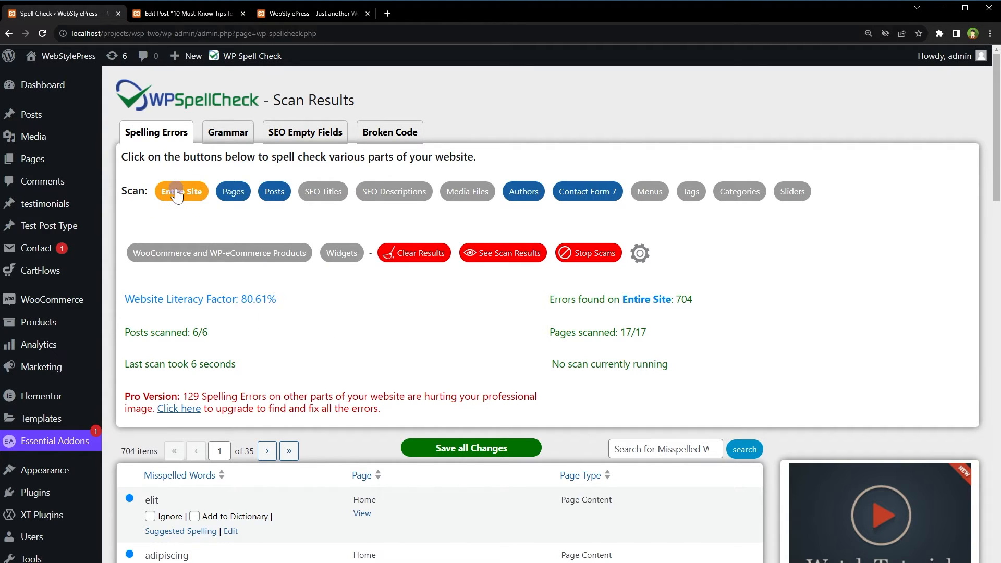
pyautogui.moveTo(274, 192)
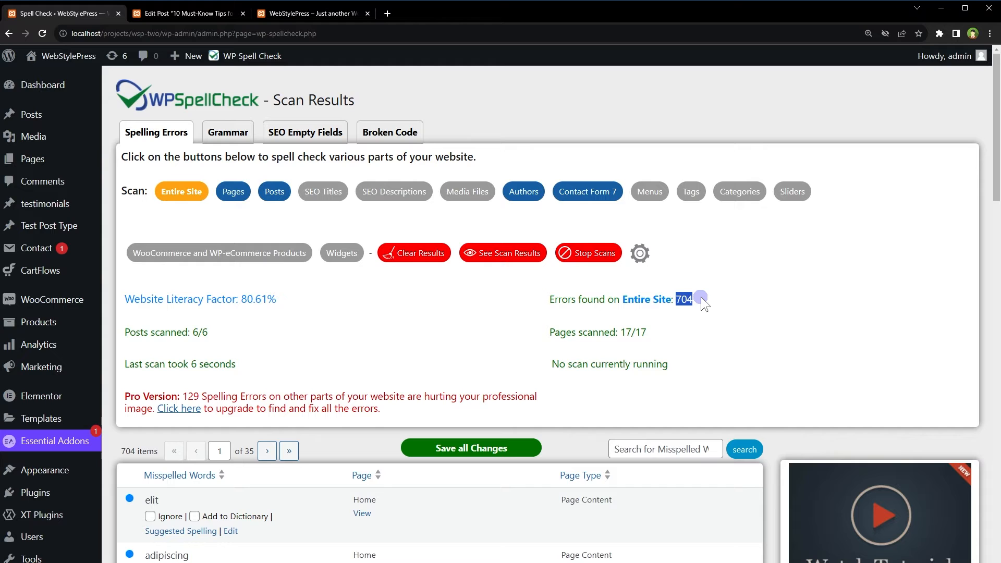
pyautogui.scroll(-3)
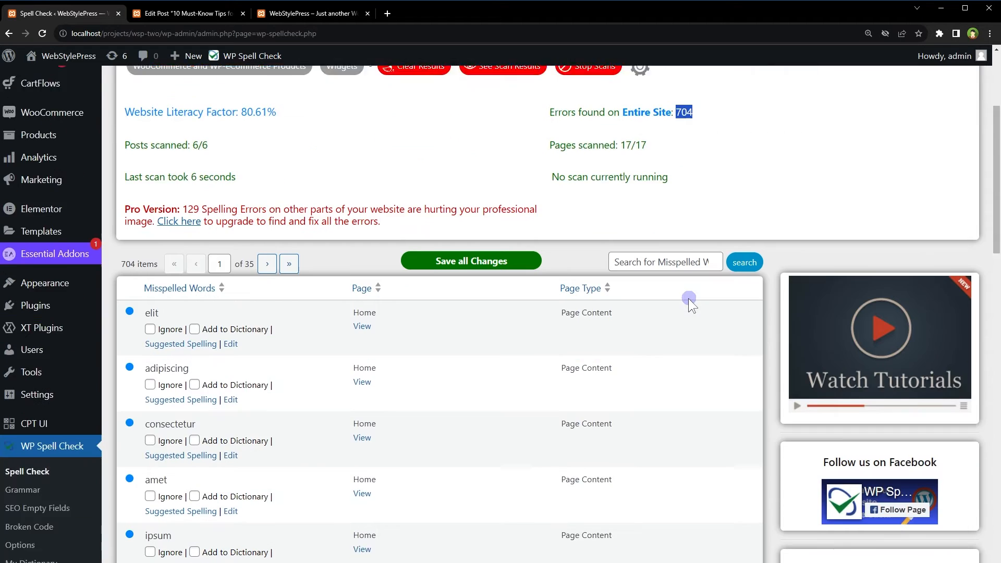
pyautogui.scroll(-3)
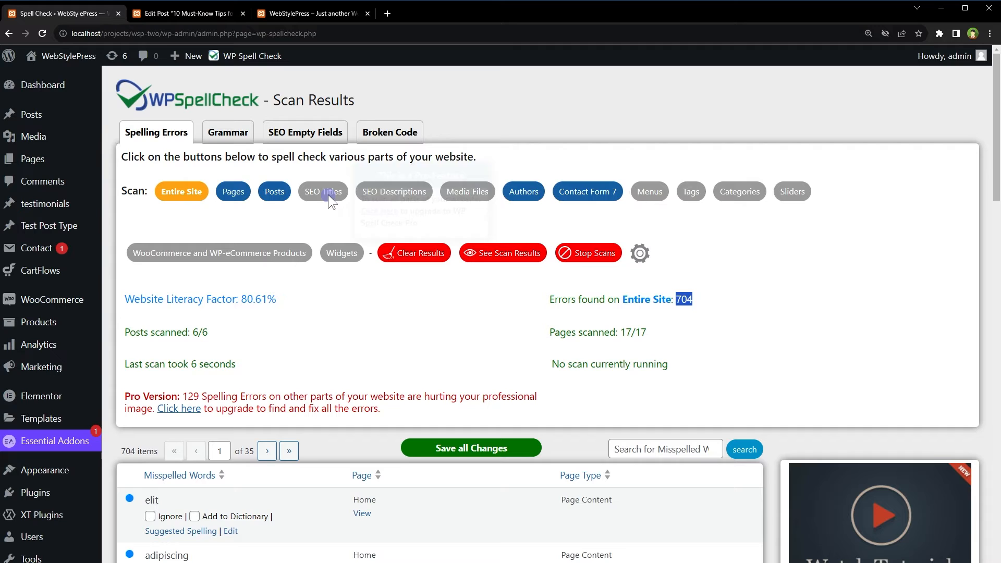
pyautogui.moveTo(467, 195)
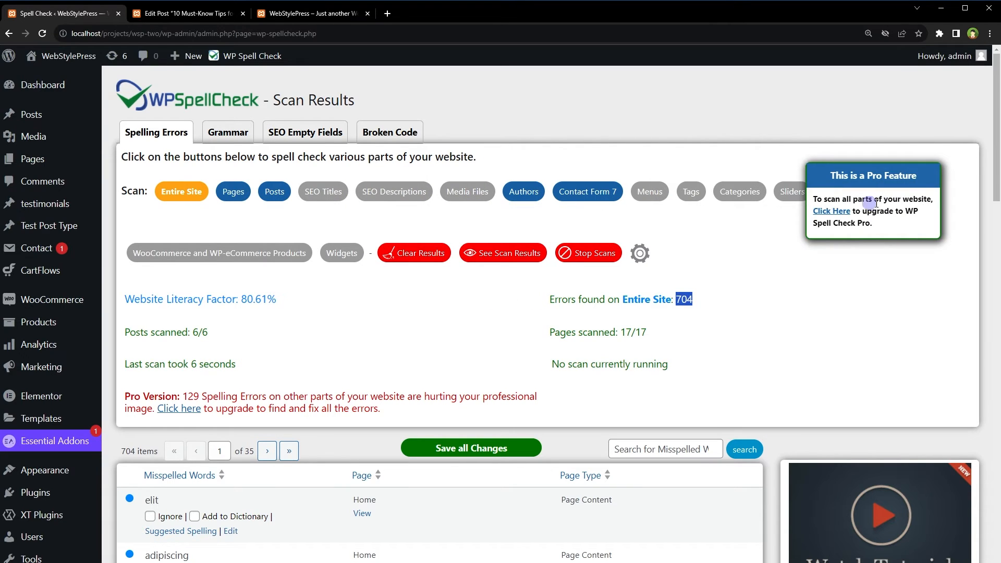
pyautogui.moveTo(826, 306)
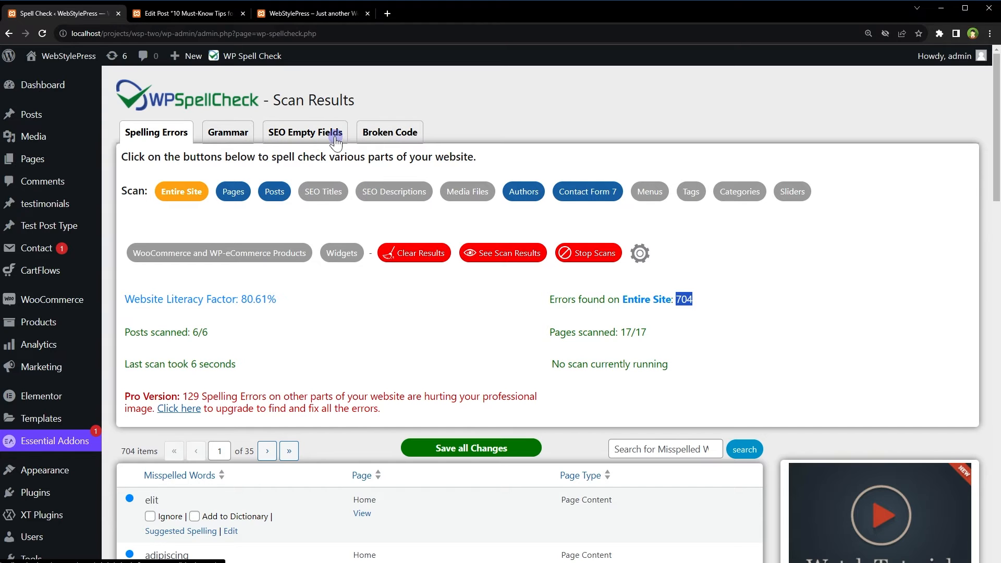
# Review the Grammar, SEO Empty Fields and Broken Code scan pages, then return to the post being edited.
pyautogui.click(227, 133)
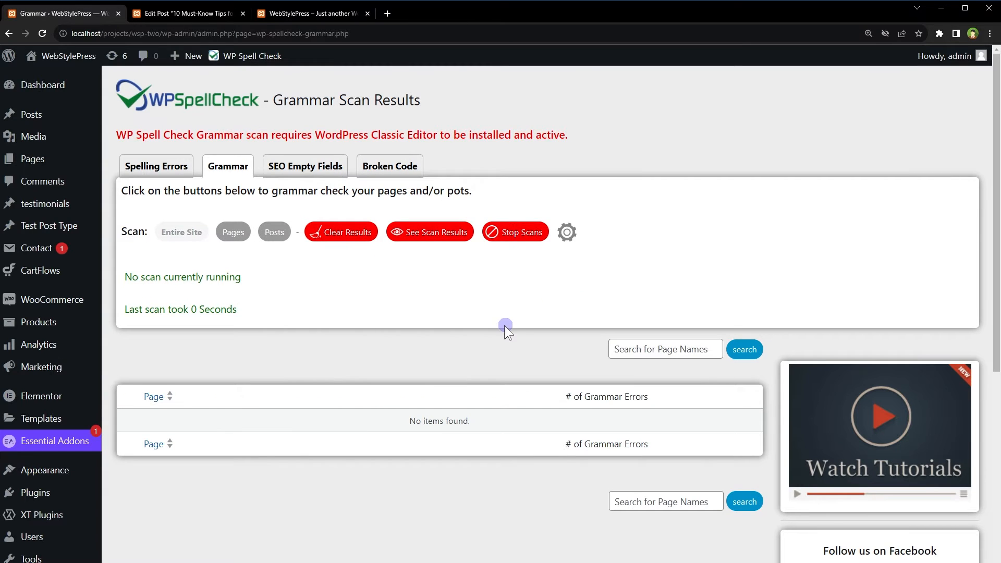
pyautogui.click(304, 166)
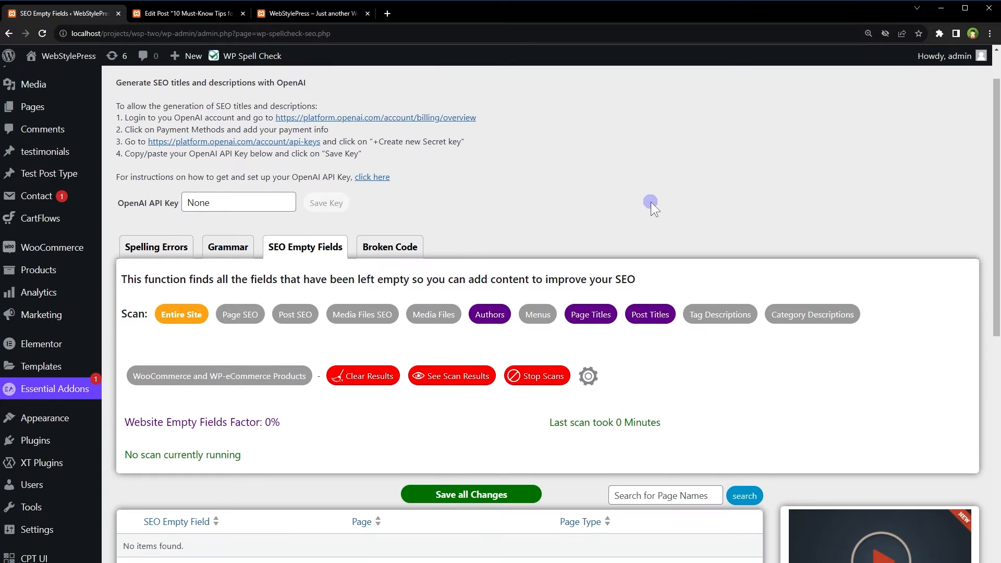
pyautogui.moveTo(616, 405)
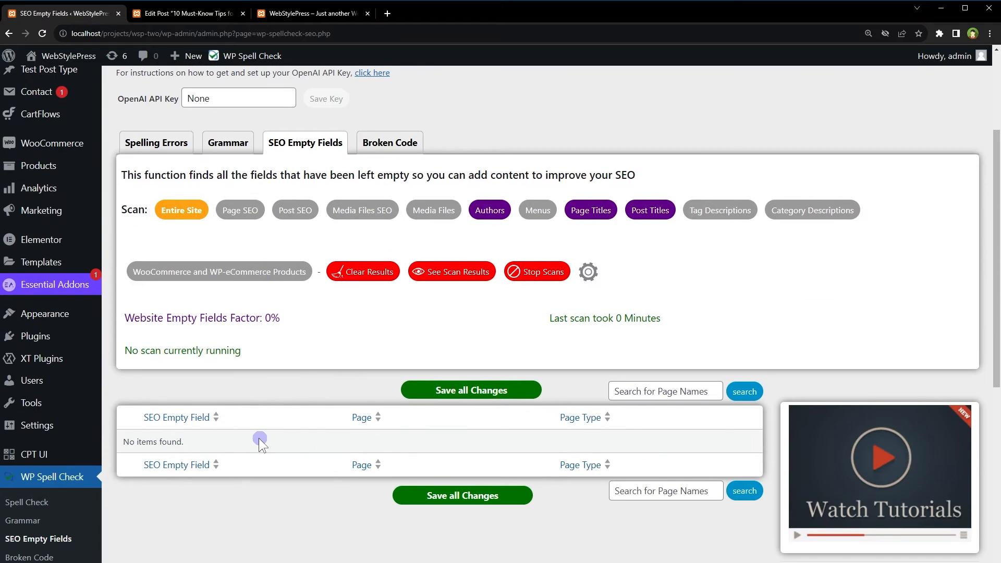
pyautogui.scroll(-3)
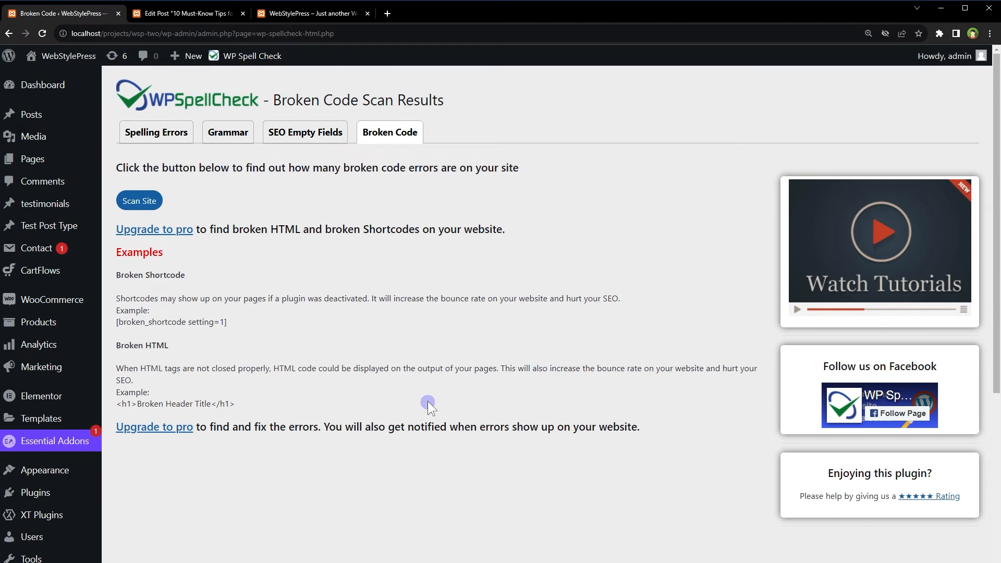
pyautogui.moveTo(390, 185)
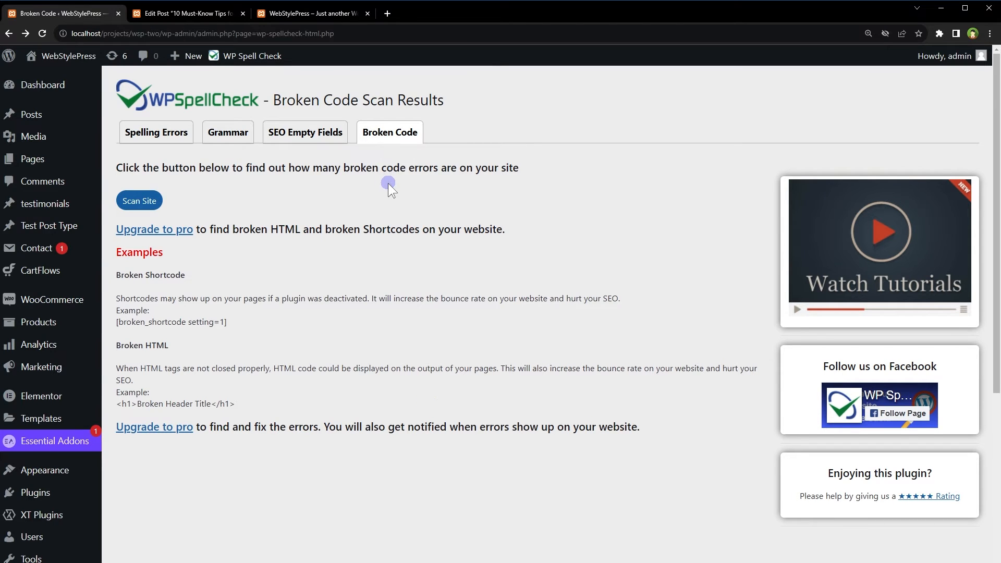
pyautogui.click(155, 133)
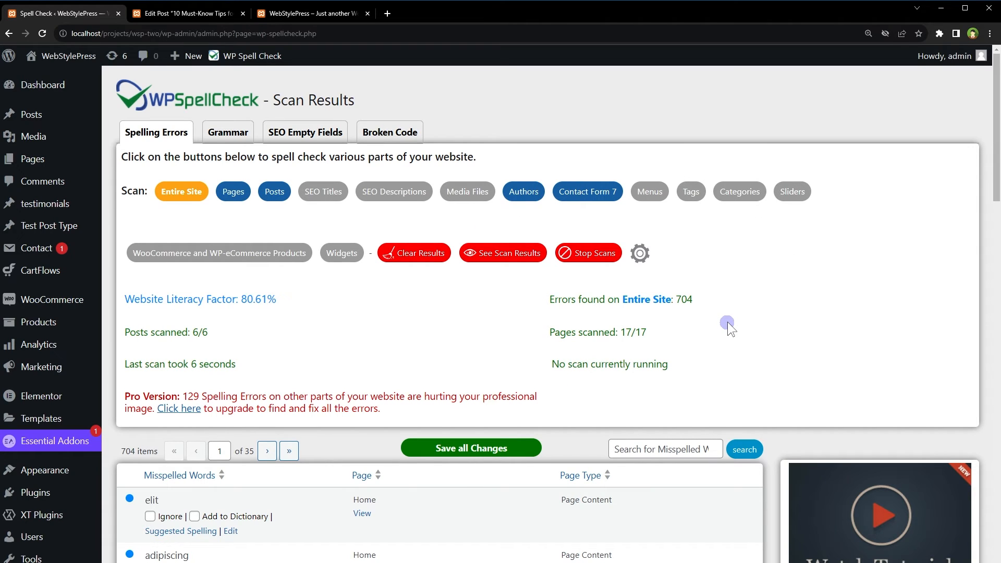
pyautogui.click(186, 12)
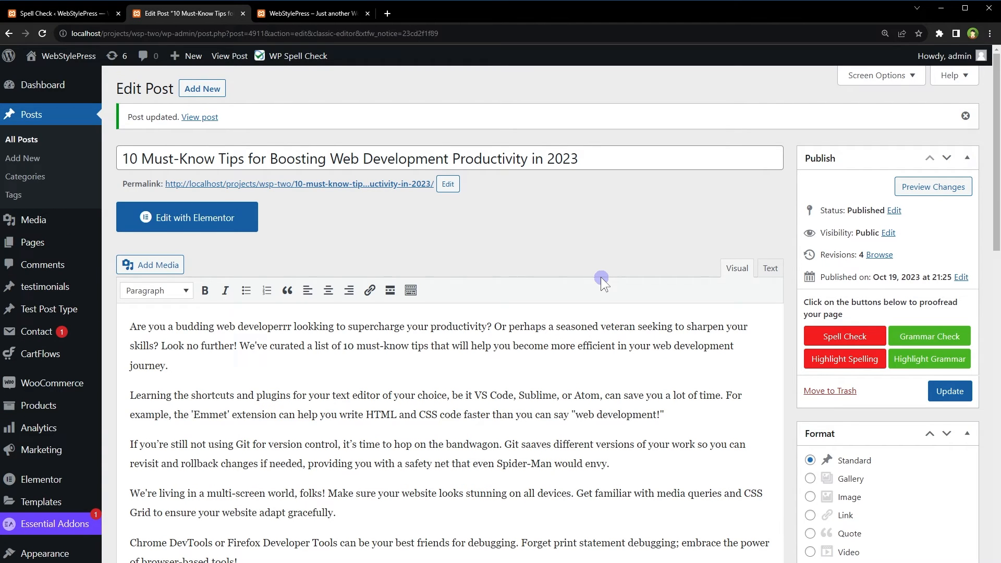
pyautogui.moveTo(869, 345)
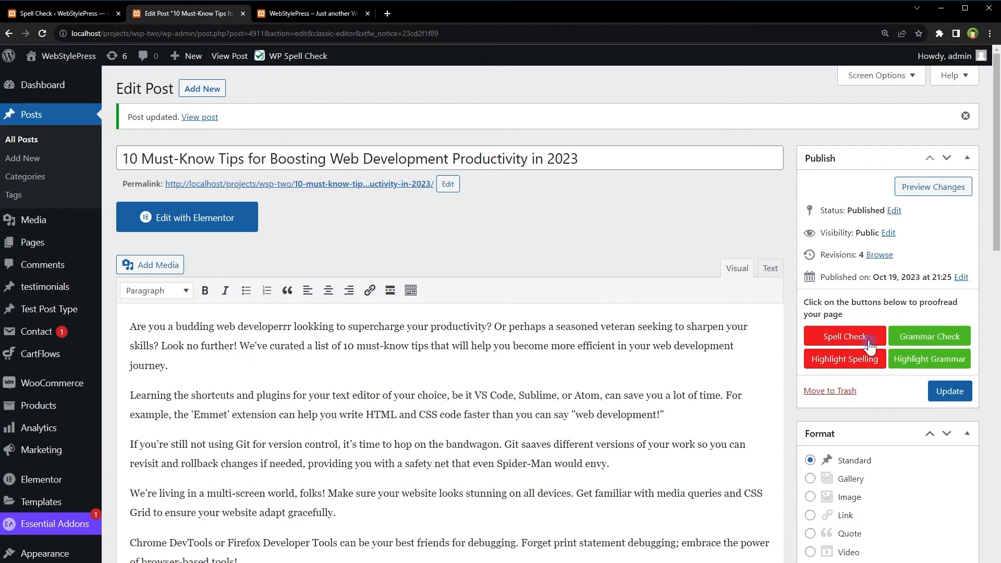
# Spell-check the post, highlight misspellings, correct 'lookking' to 'looking' and ignore 'CSS'.
pyautogui.click(844, 335)
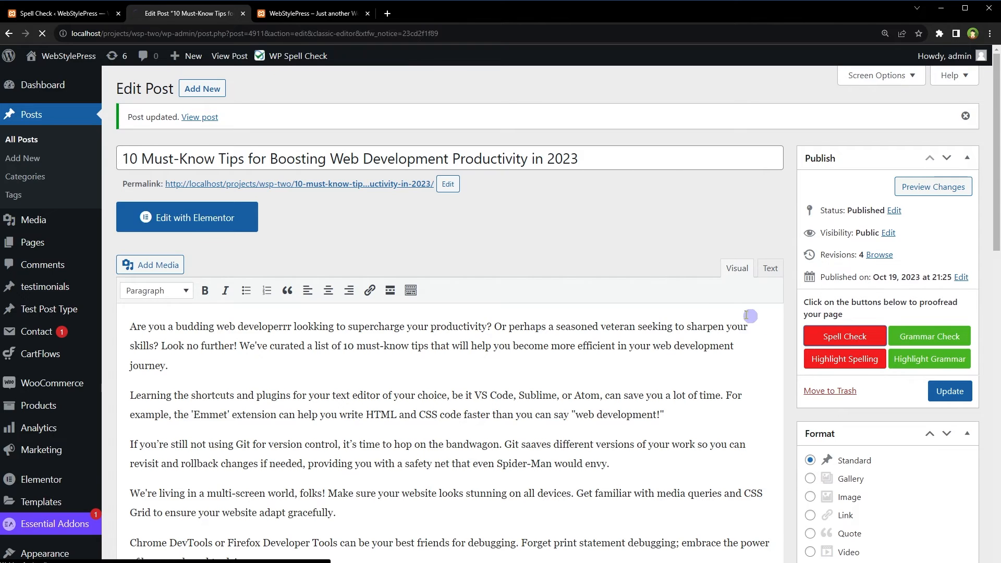
pyautogui.click(843, 337)
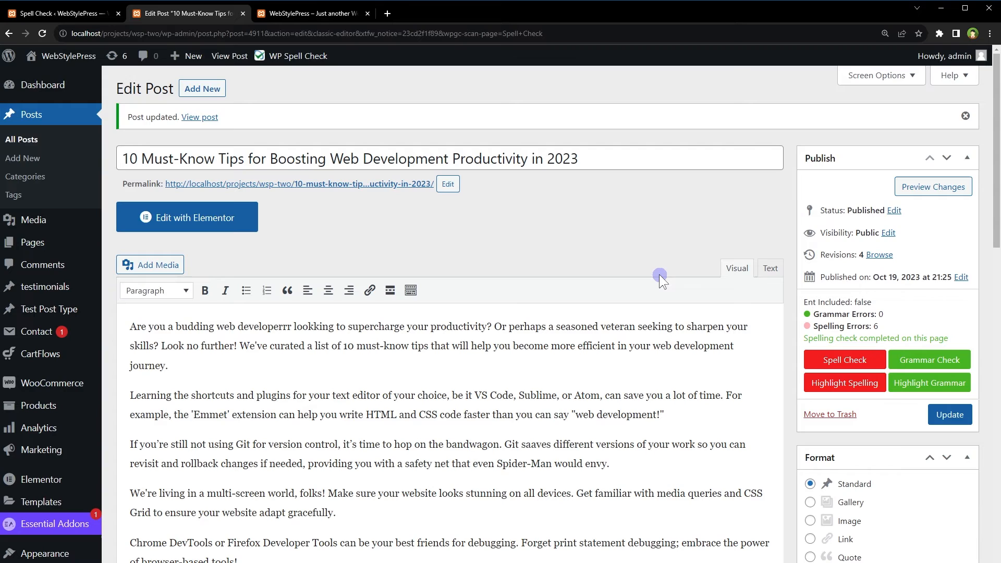
pyautogui.click(844, 383)
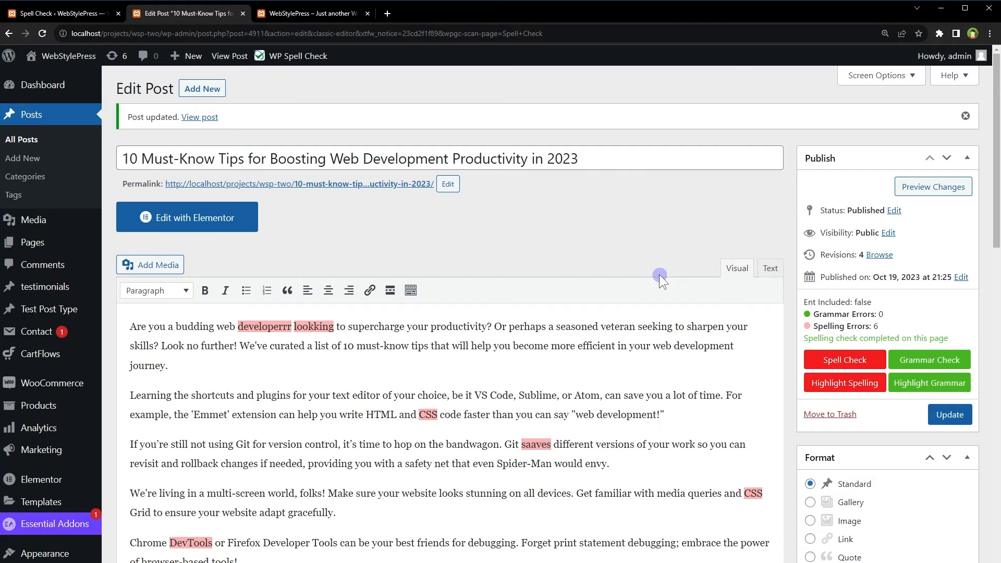
pyautogui.moveTo(206, 343)
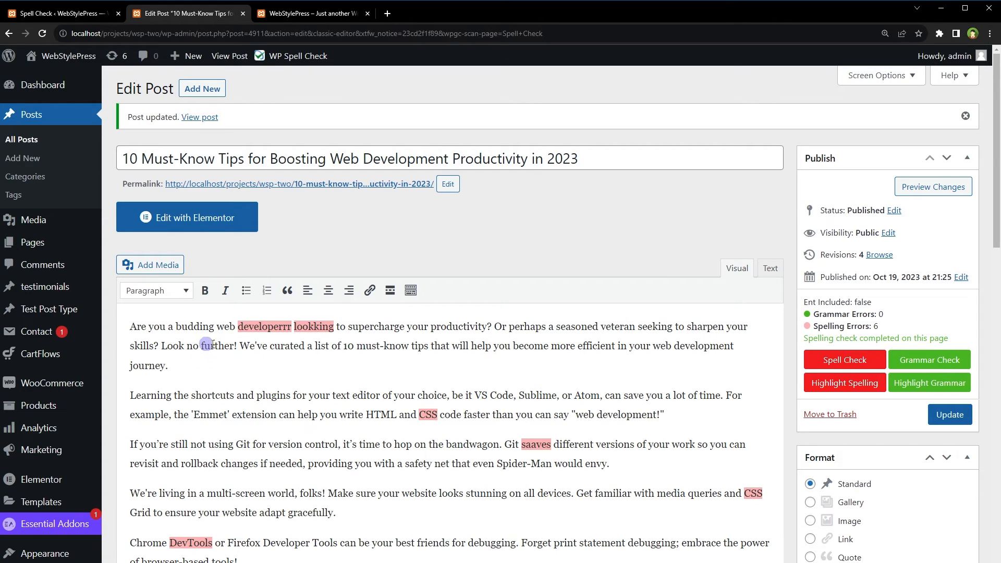
pyautogui.click(313, 326)
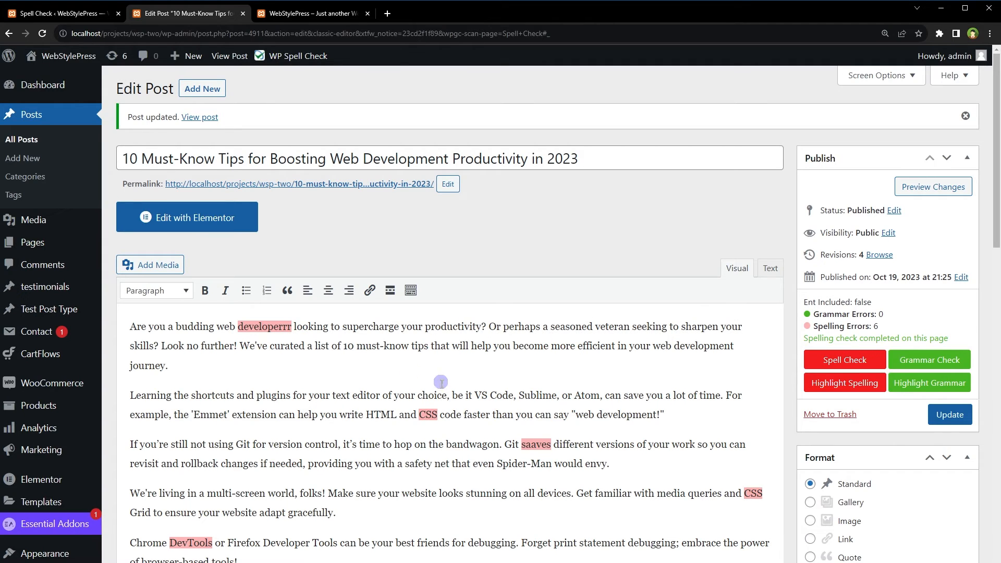
pyautogui.click(428, 414)
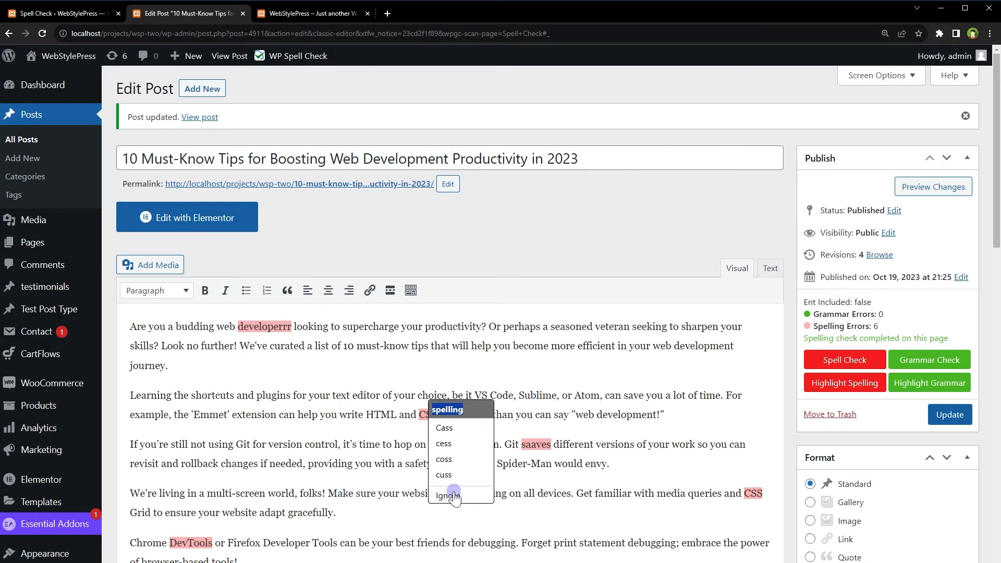
pyautogui.click(448, 495)
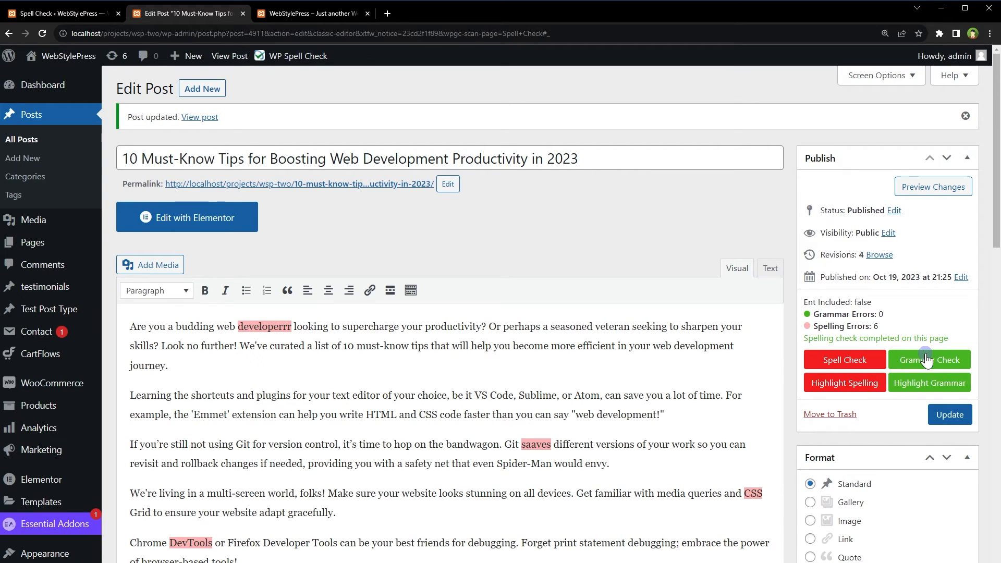
# Run a grammar check on the post, leaving the page without saving.
pyautogui.click(927, 360)
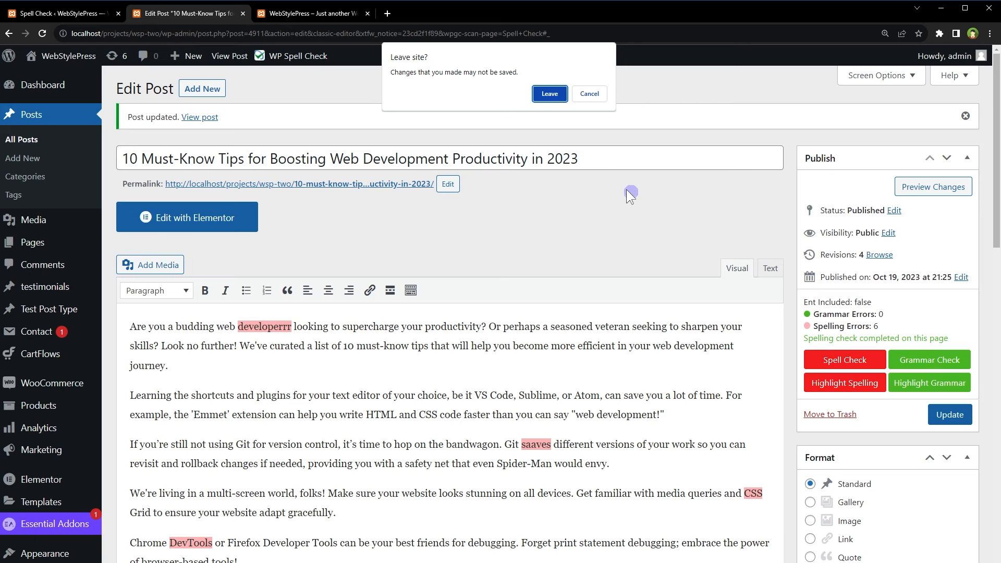
pyautogui.click(549, 93)
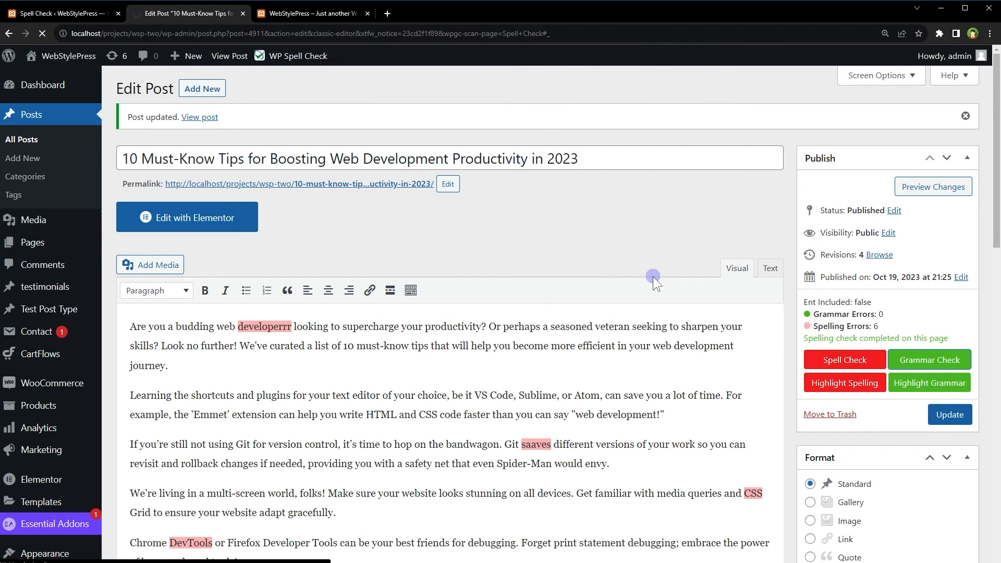
pyautogui.click(929, 360)
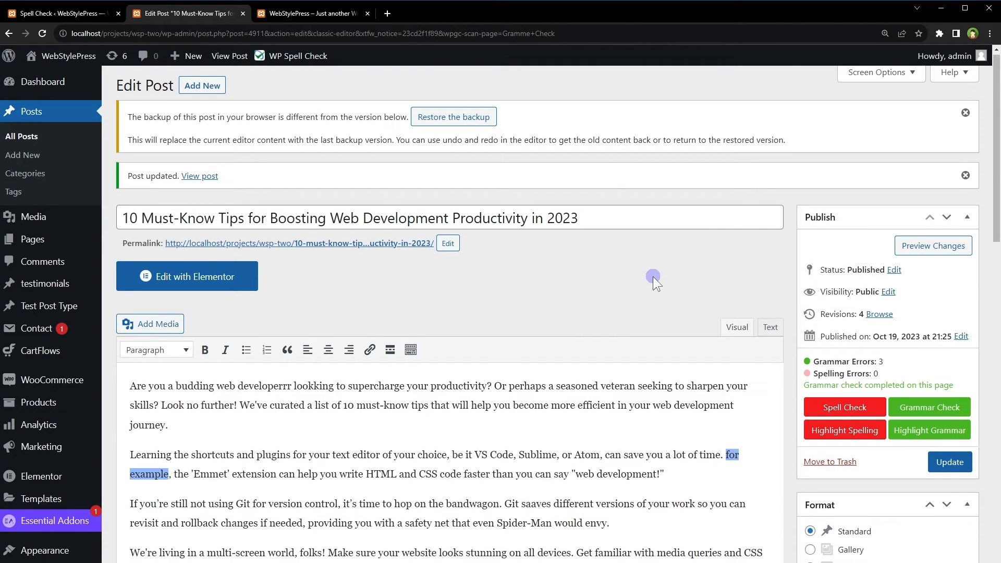
# Apply the suggestion for the flagged grammar phrase in the post.
pyautogui.scroll(-3)
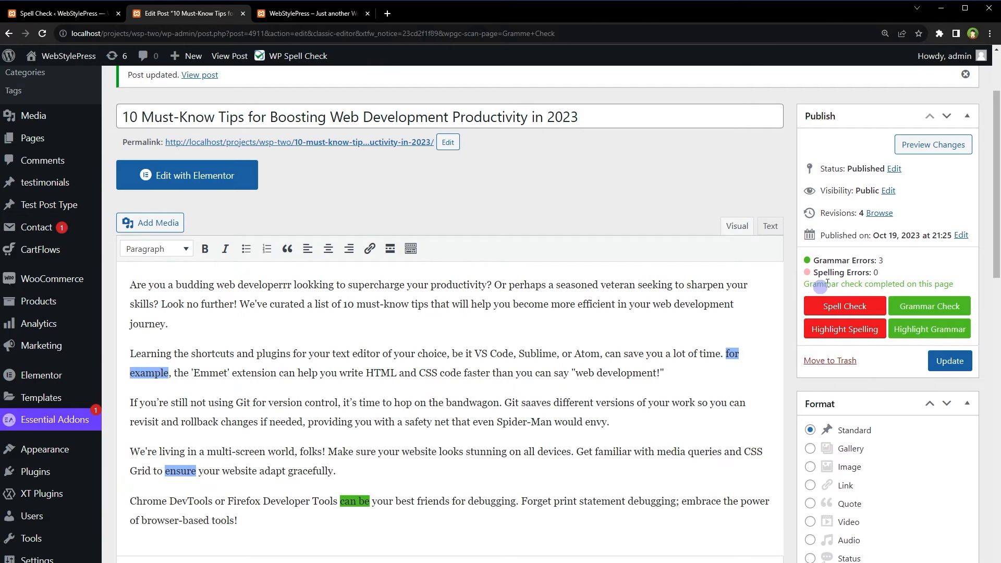
pyautogui.click(148, 359)
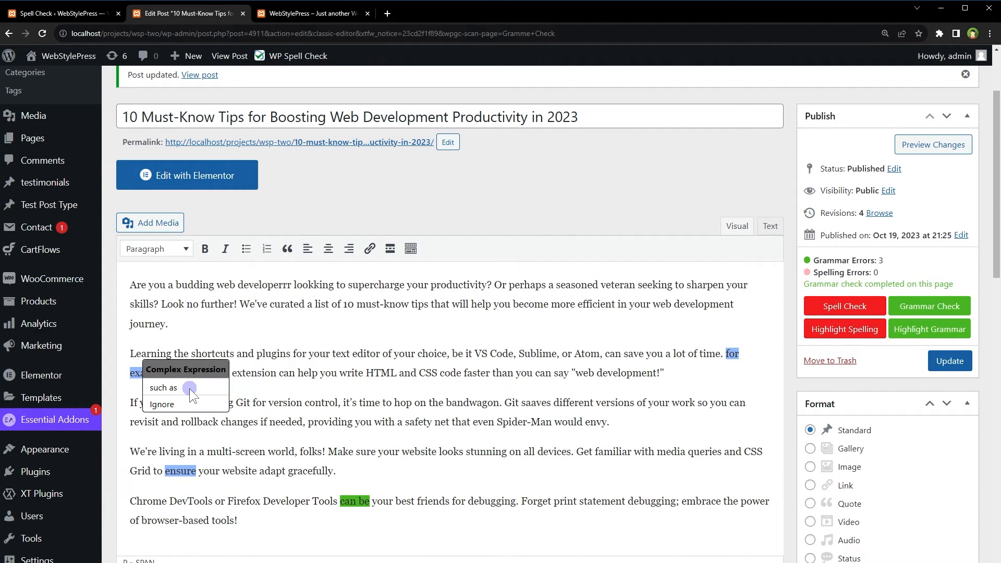
pyautogui.click(162, 388)
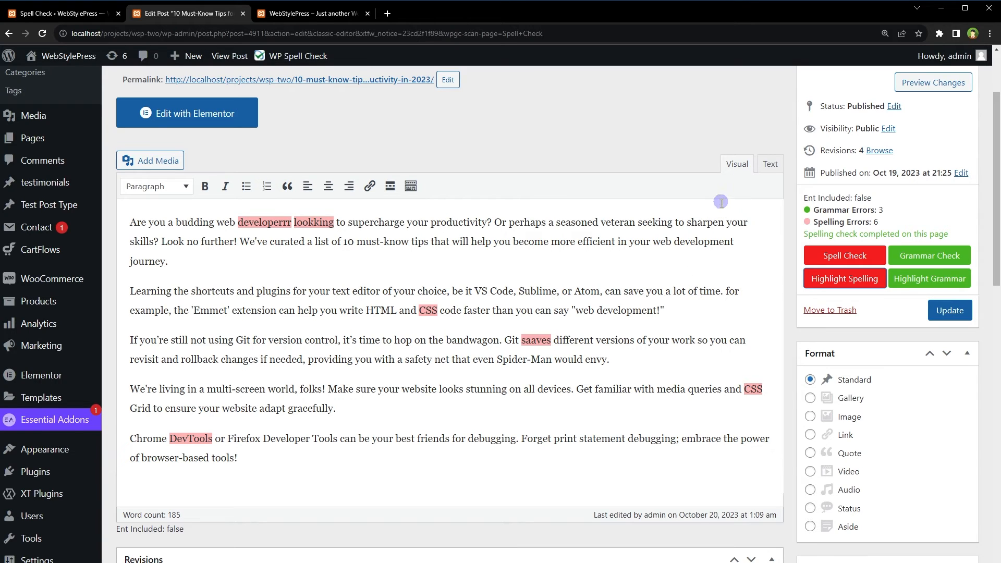
pyautogui.moveTo(755, 206)
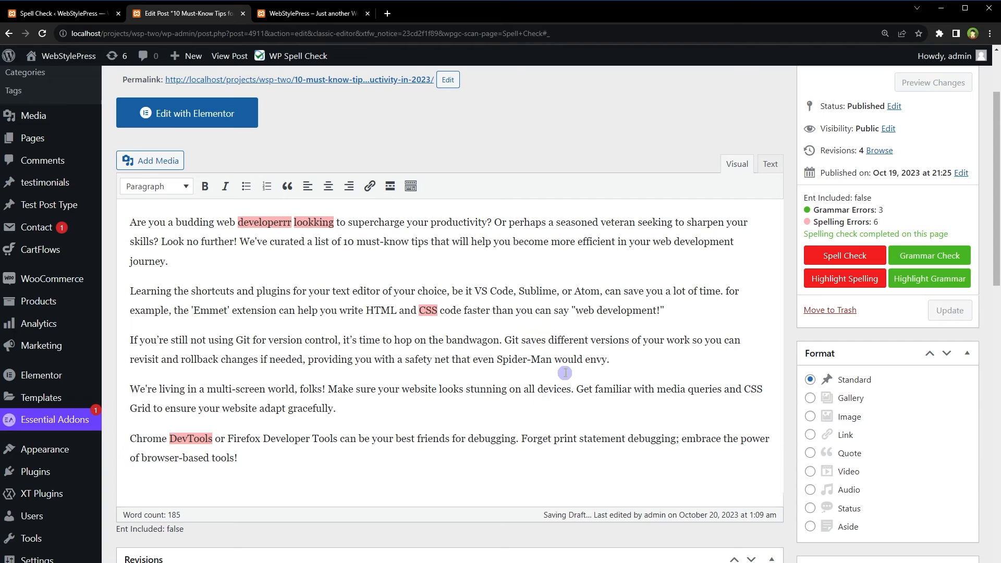
# Replace 'lookking' with 'looking' and update the post.
pyautogui.click(314, 222)
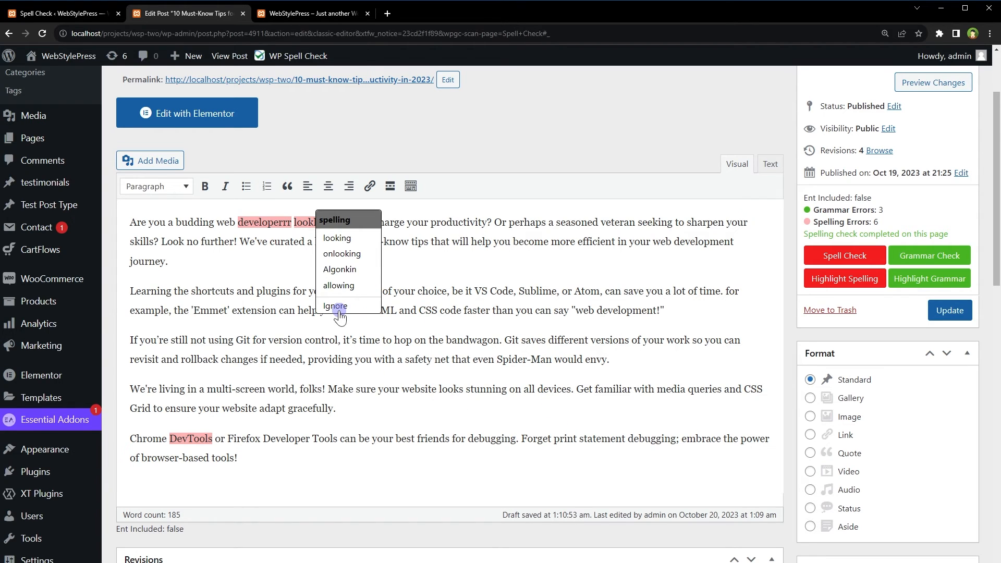
pyautogui.click(335, 307)
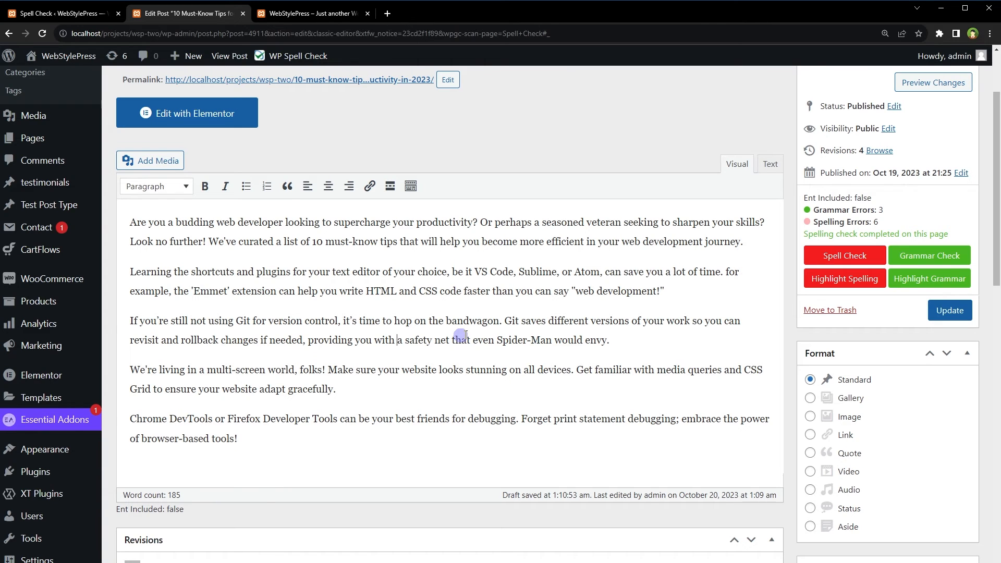
pyautogui.click(948, 310)
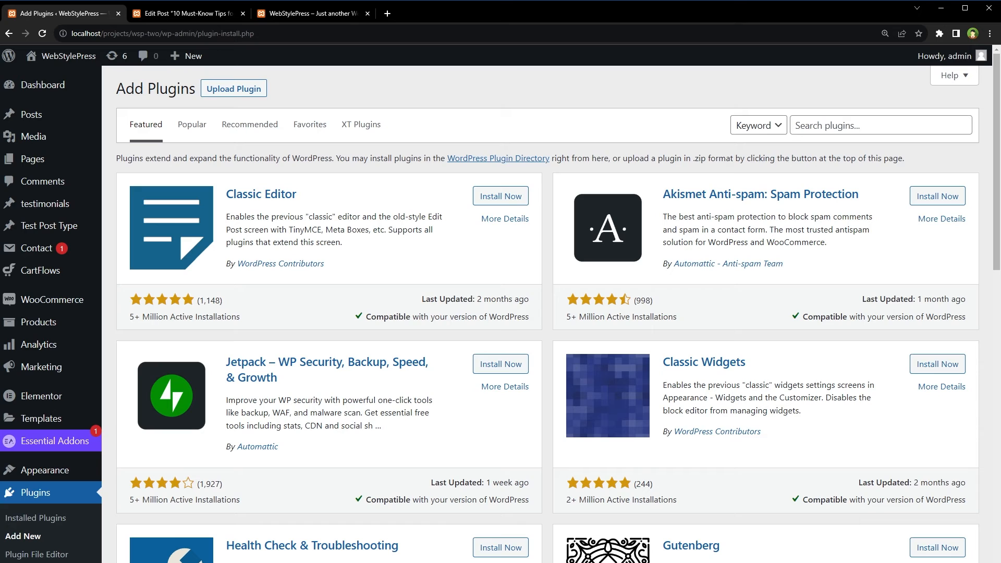
# Search the plugin directory for 'WProofreader', then install and activate the plugin.
pyautogui.write('WProofreader')
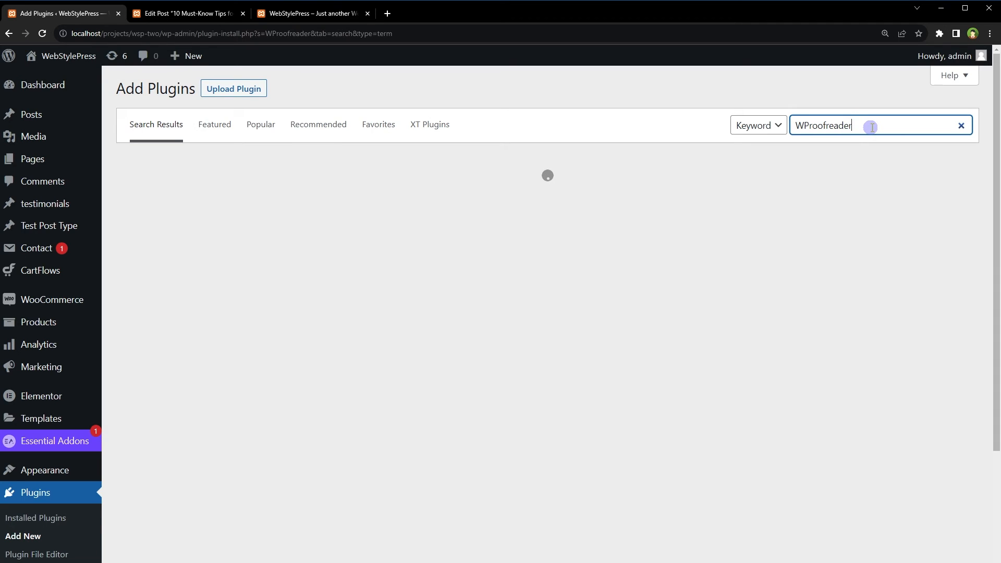
pyautogui.press('Enter')
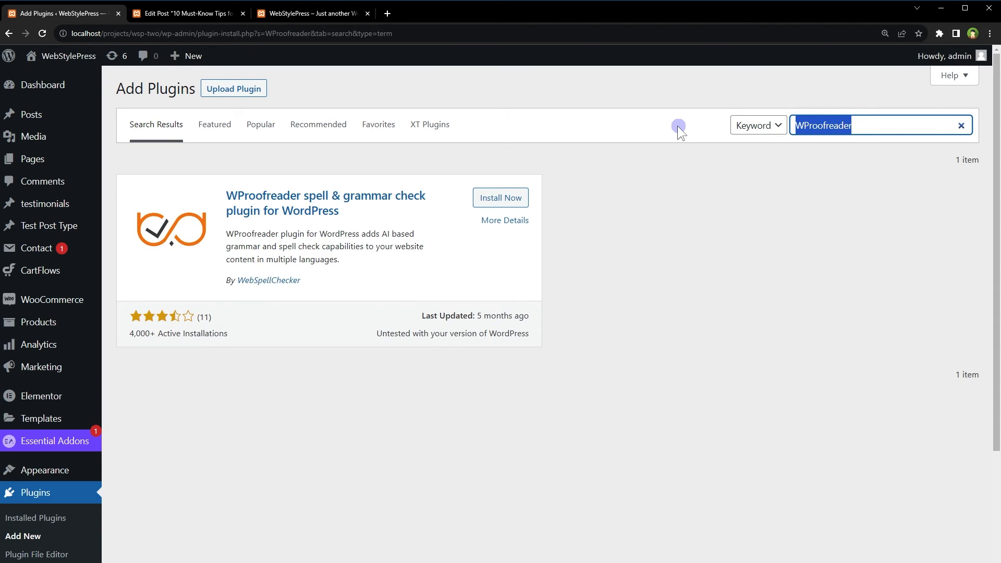
pyautogui.moveTo(287, 227)
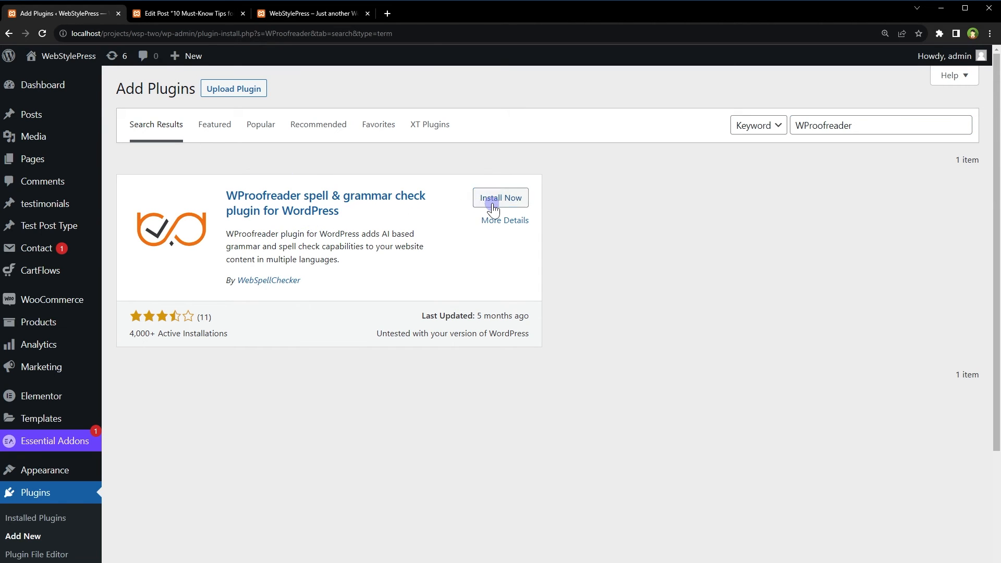
pyautogui.click(501, 197)
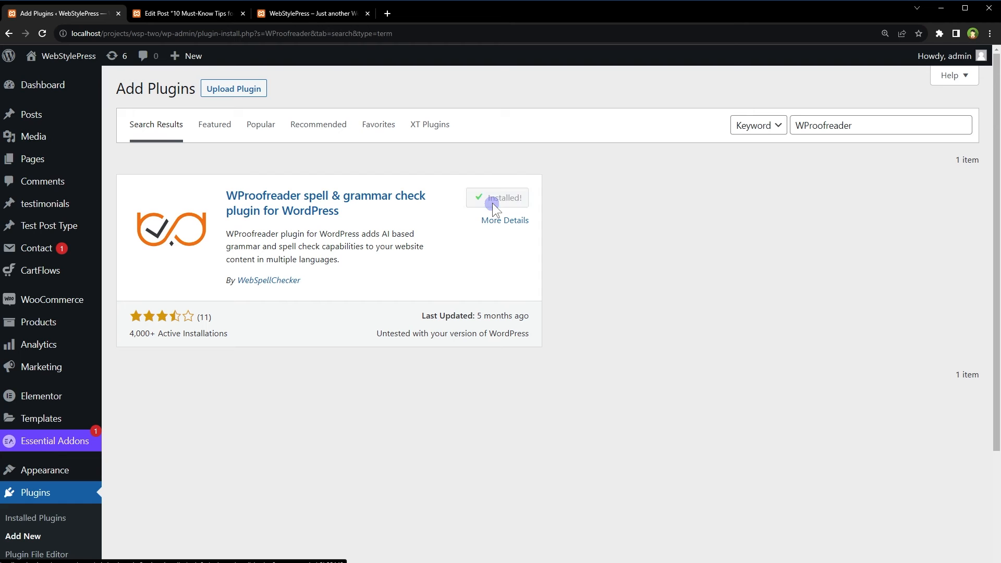
pyautogui.click(507, 197)
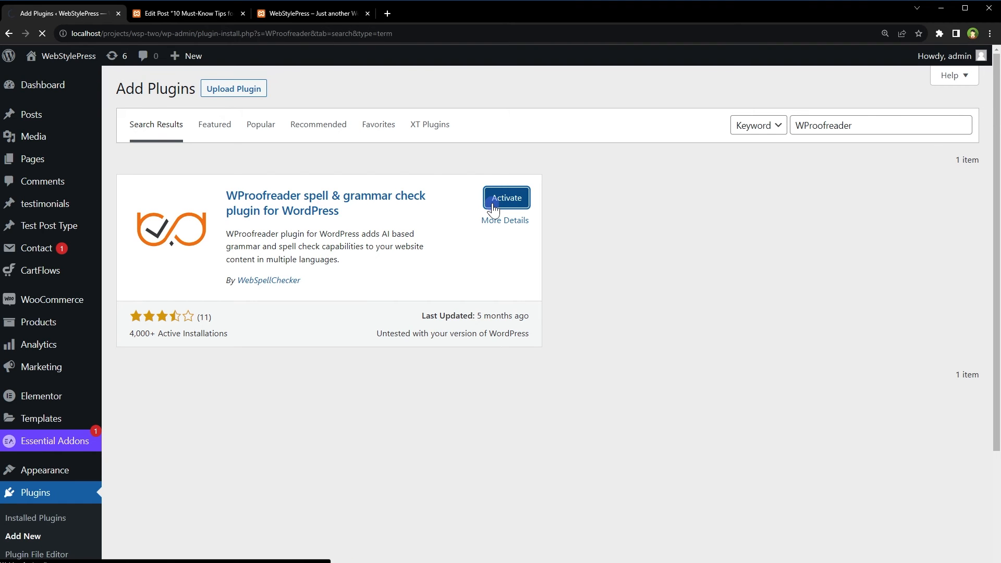
pyautogui.click(507, 197)
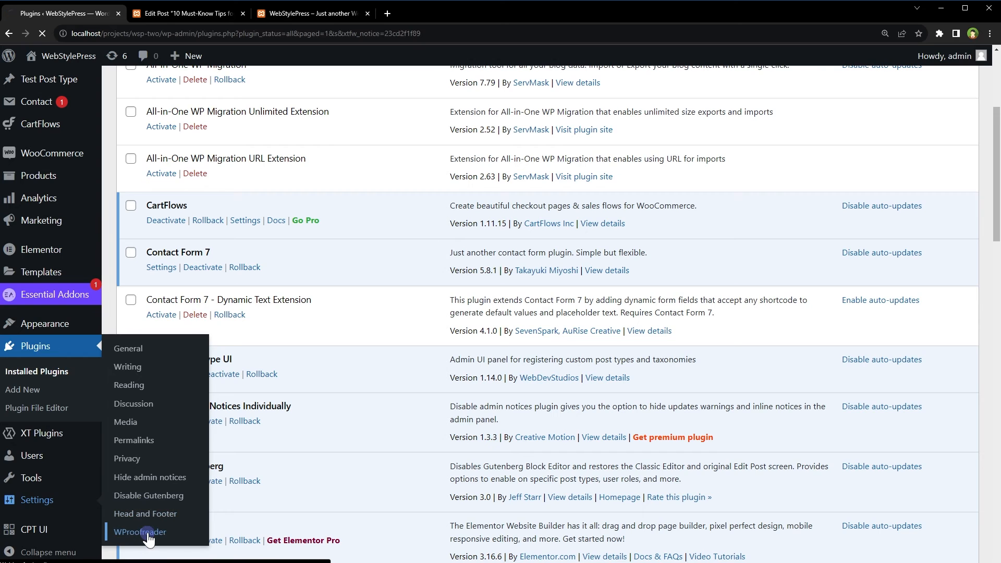
# Turn off Enable Badge in the WProofreader settings, save changes, and return to the post editor.
pyautogui.click(139, 532)
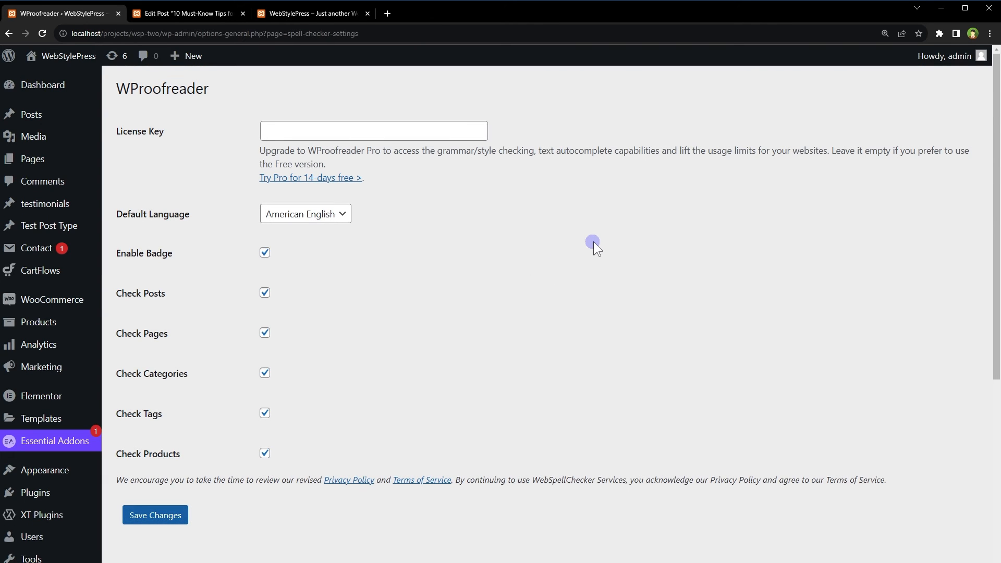
pyautogui.click(264, 252)
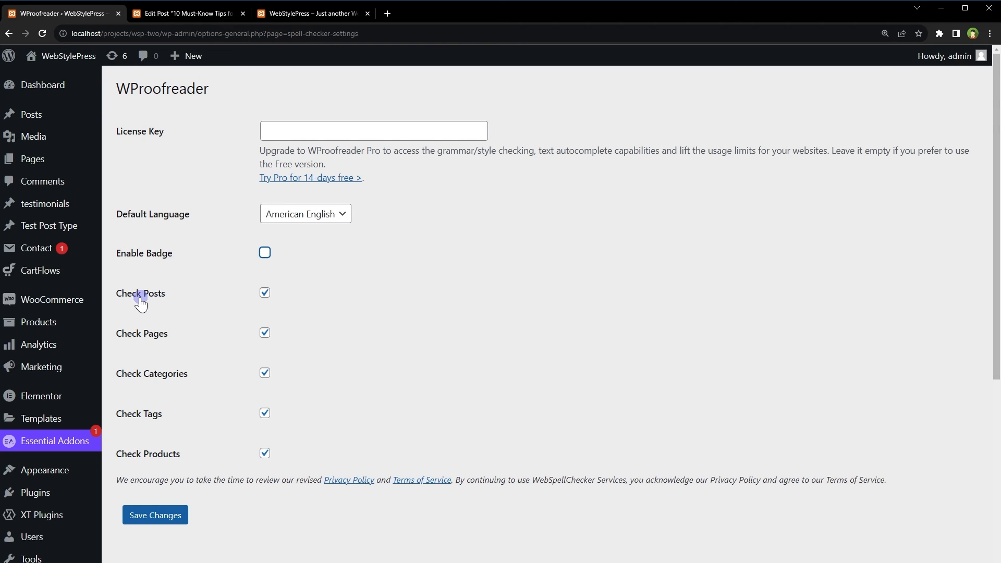
pyautogui.moveTo(164, 332)
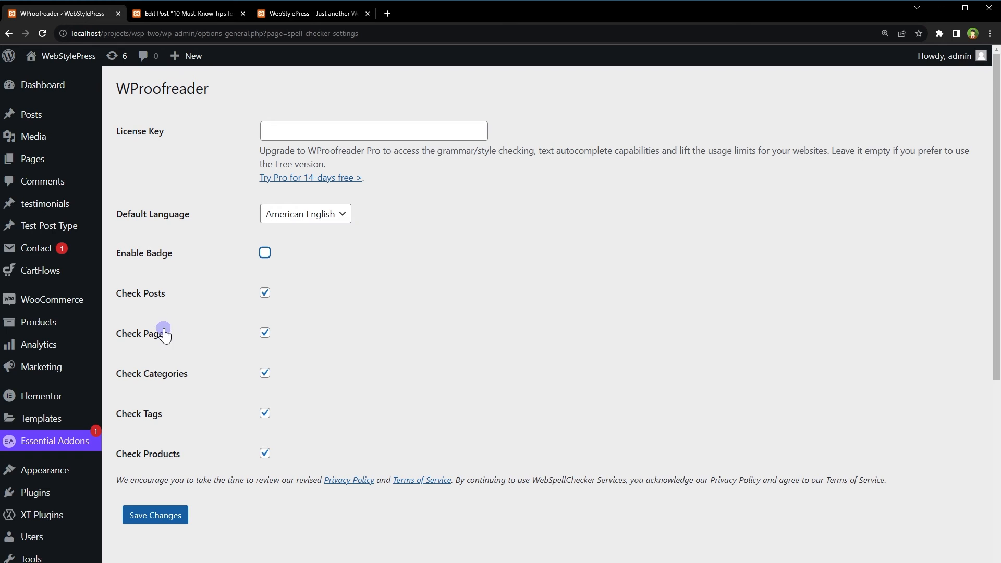
pyautogui.click(154, 515)
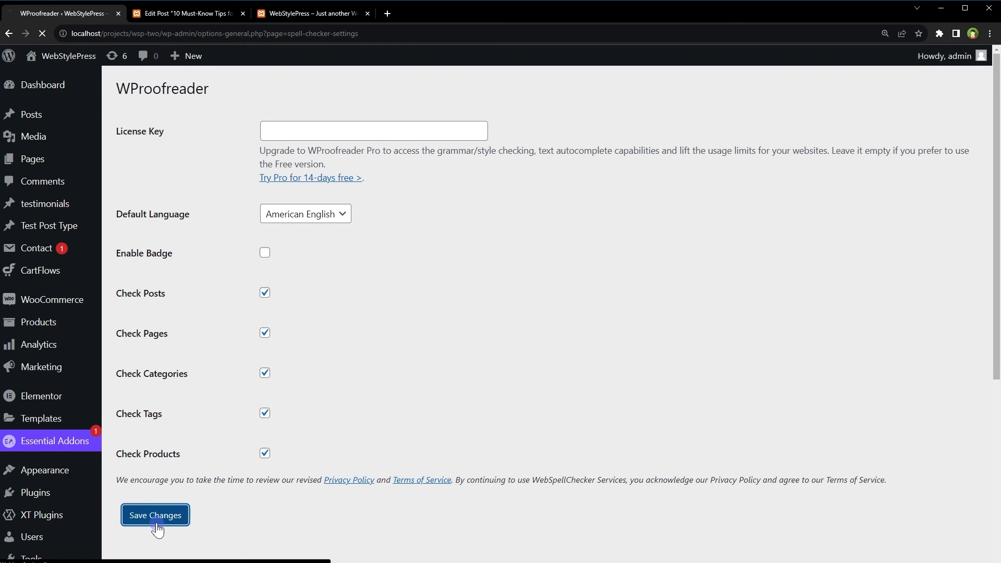
pyautogui.click(155, 515)
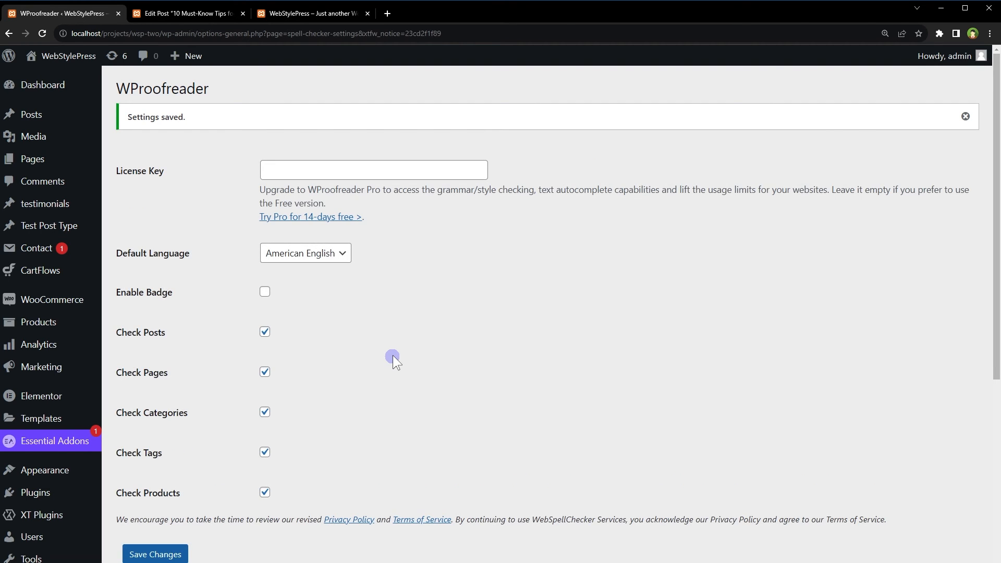
pyautogui.click(186, 12)
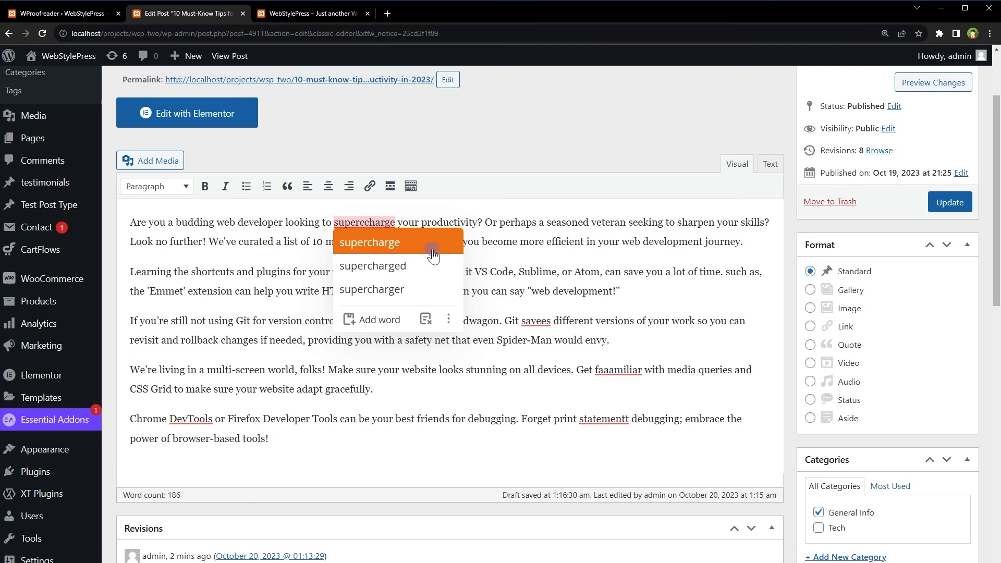
# Accept WProofreader's 'supercharge' suggestion and update the published post.
pyautogui.click(368, 241)
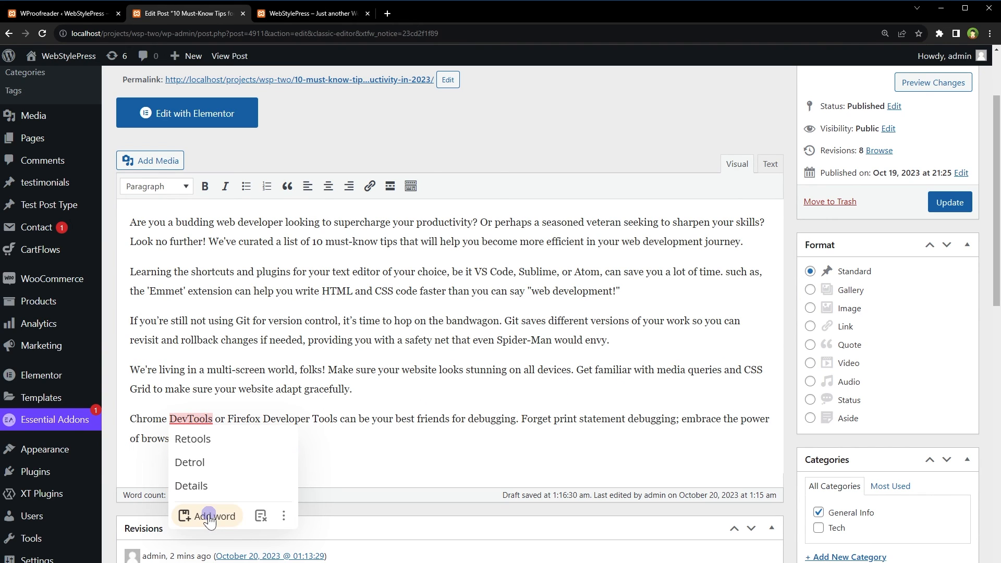
pyautogui.moveTo(212, 516)
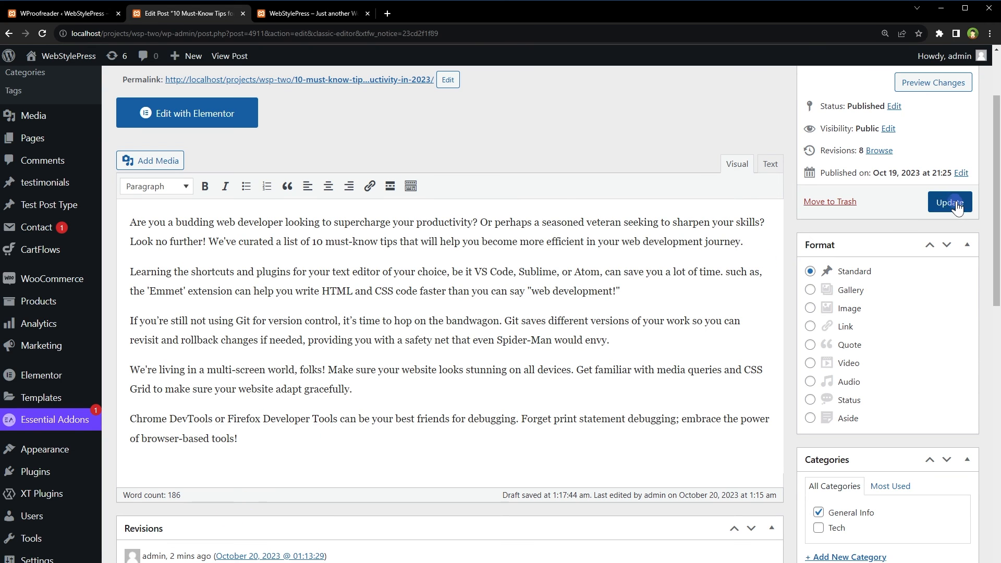
pyautogui.click(948, 201)
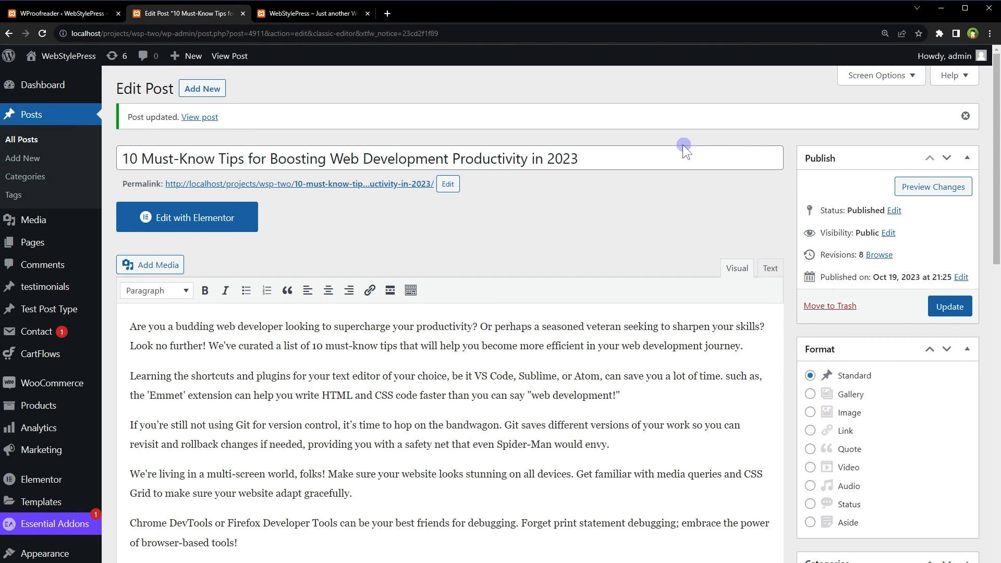
pyautogui.scroll(-3)
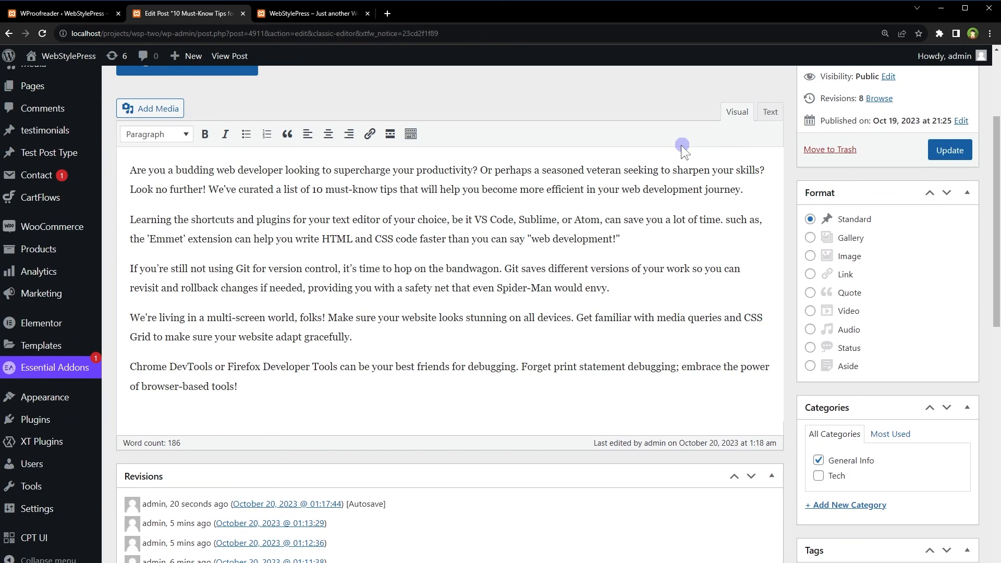